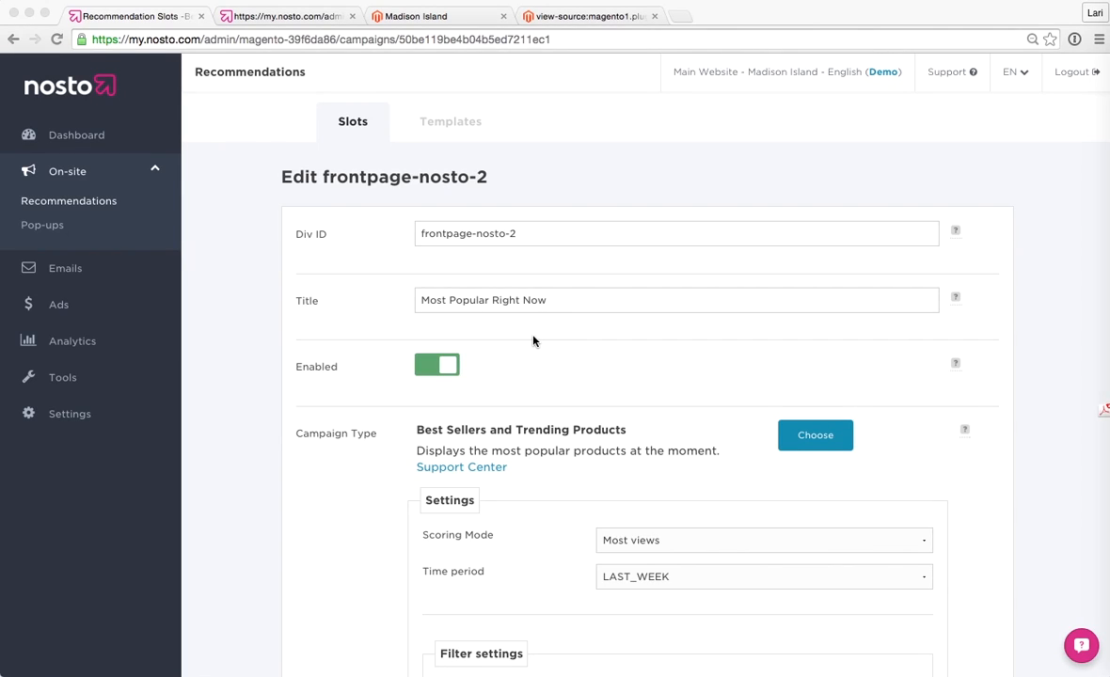
mouse_move(535, 311)
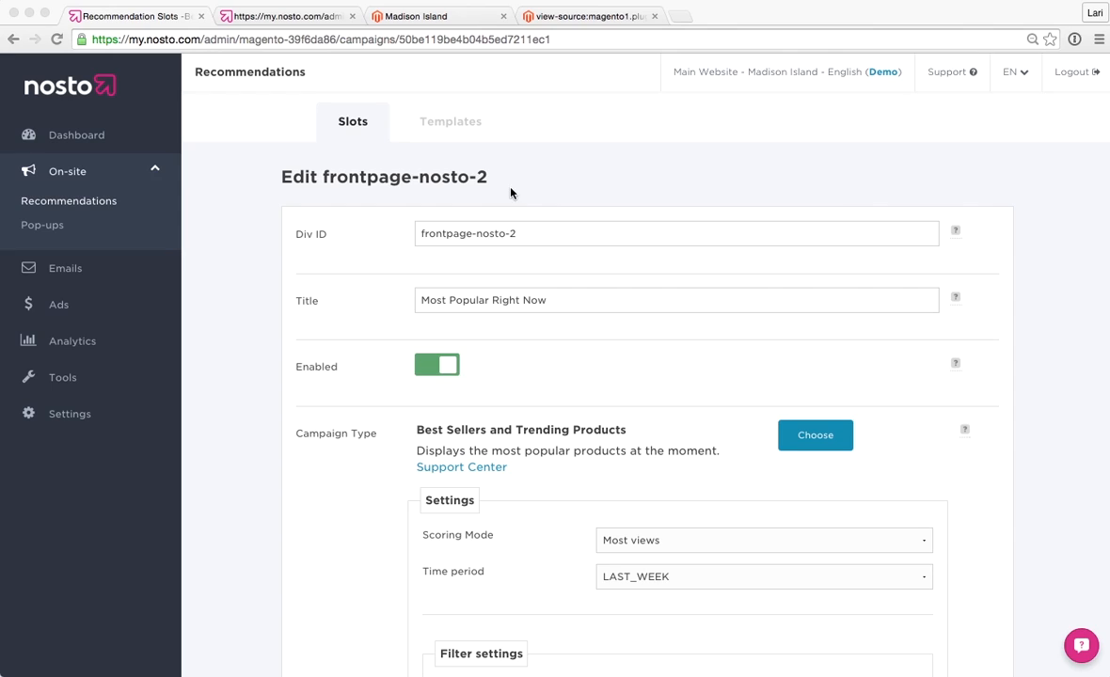
mouse_move(541, 164)
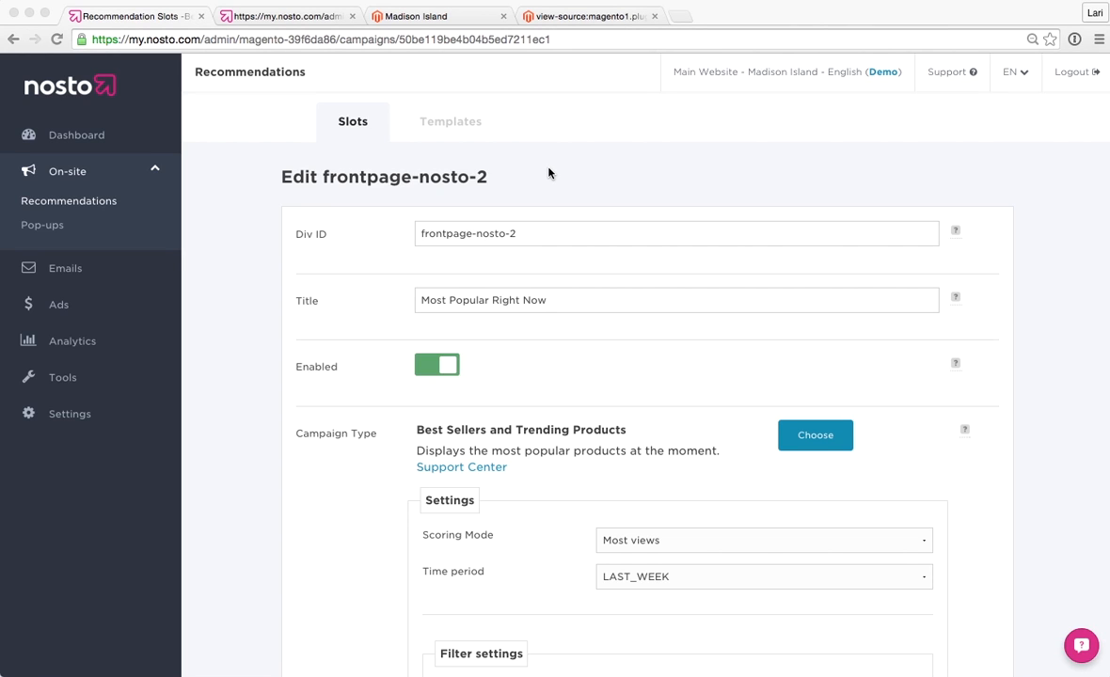
Step: Check the slot's template choices, then open the Templates list showing nosto-magento-default
scroll("down", 3)
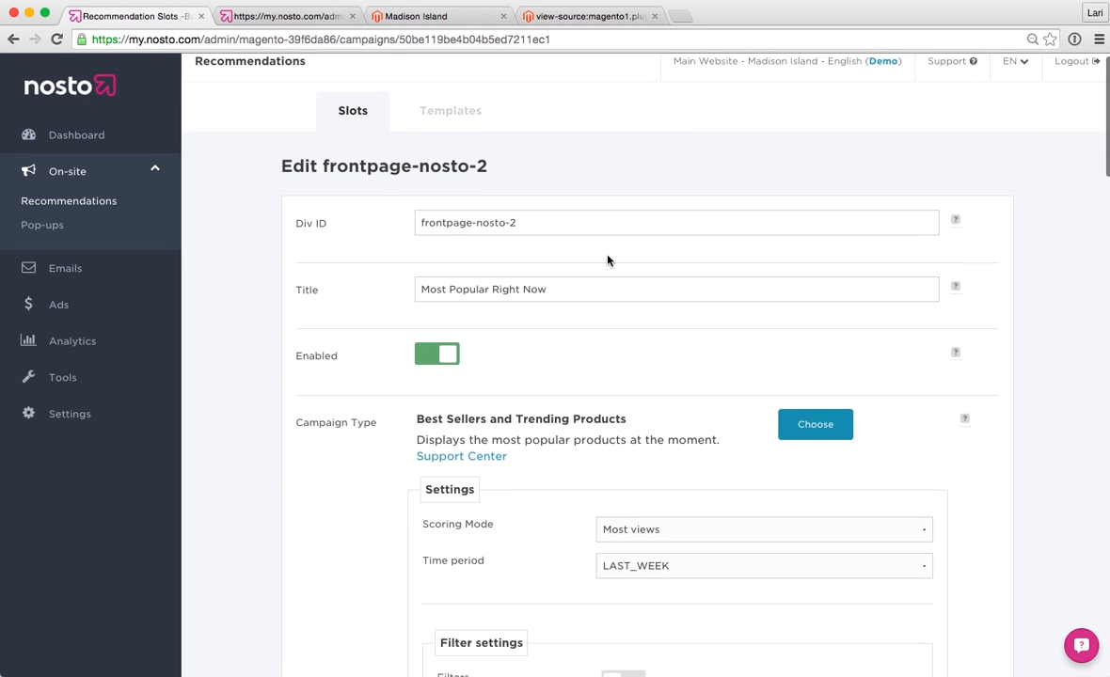
scroll("down", 3)
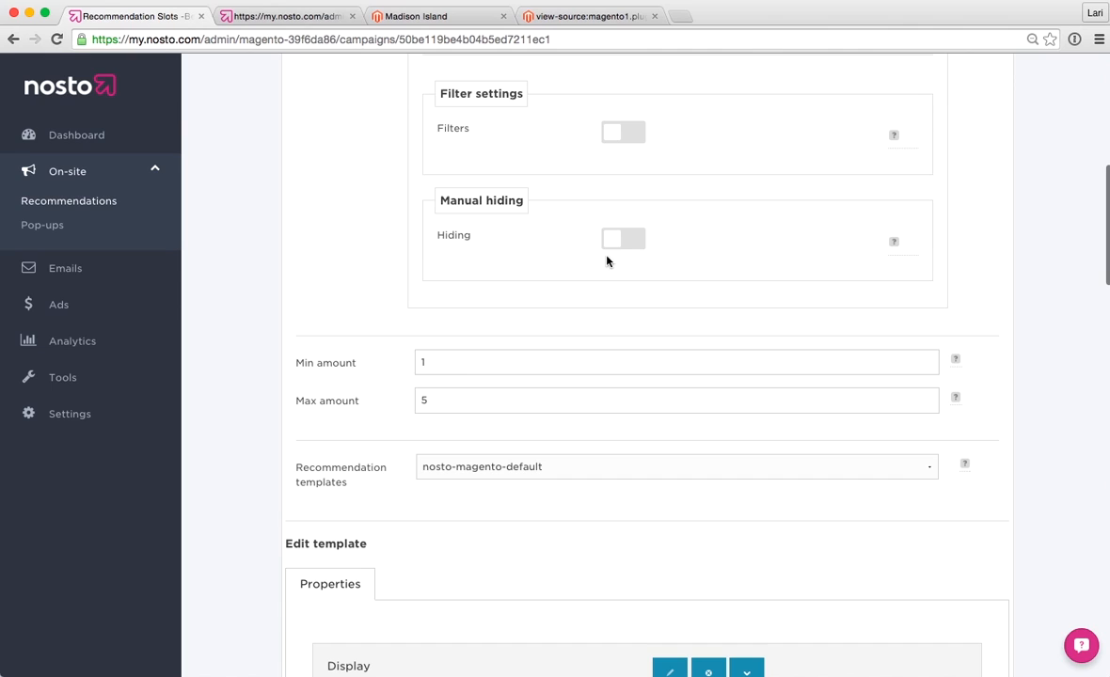
mouse_move(541, 453)
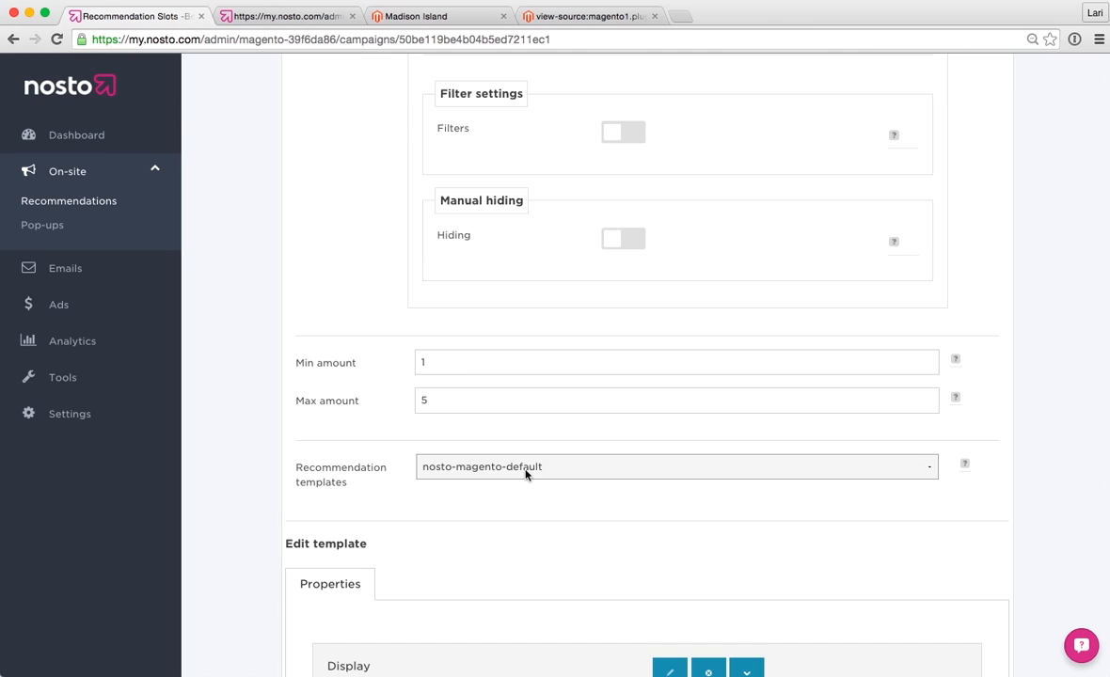
left_click(674, 467)
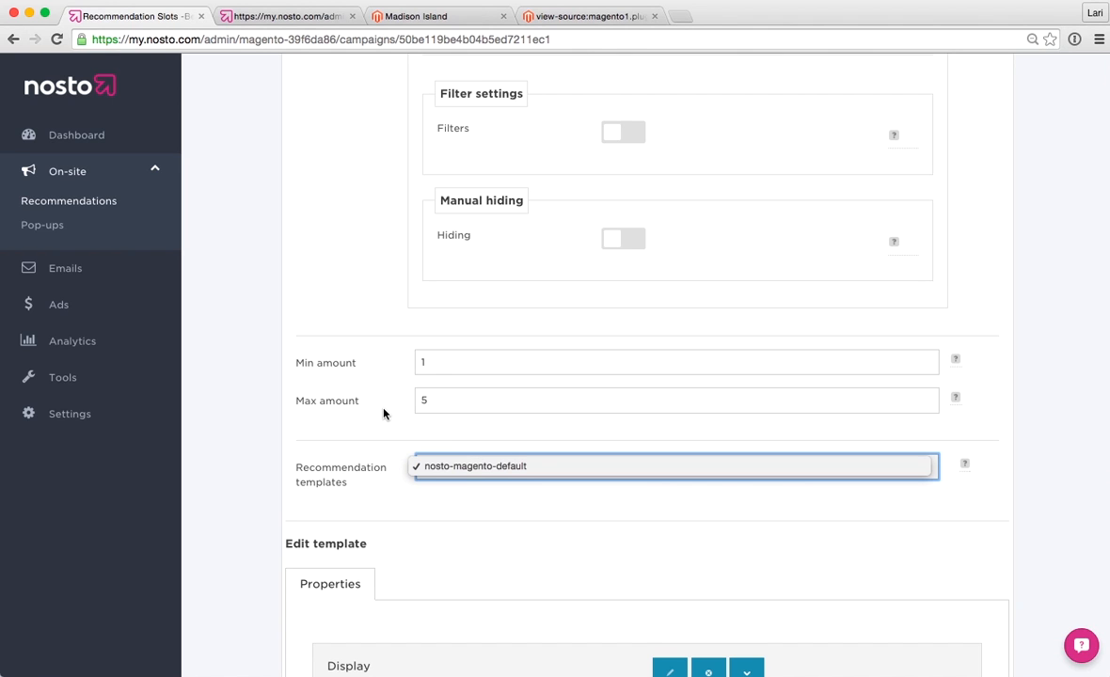
scroll("up", 3)
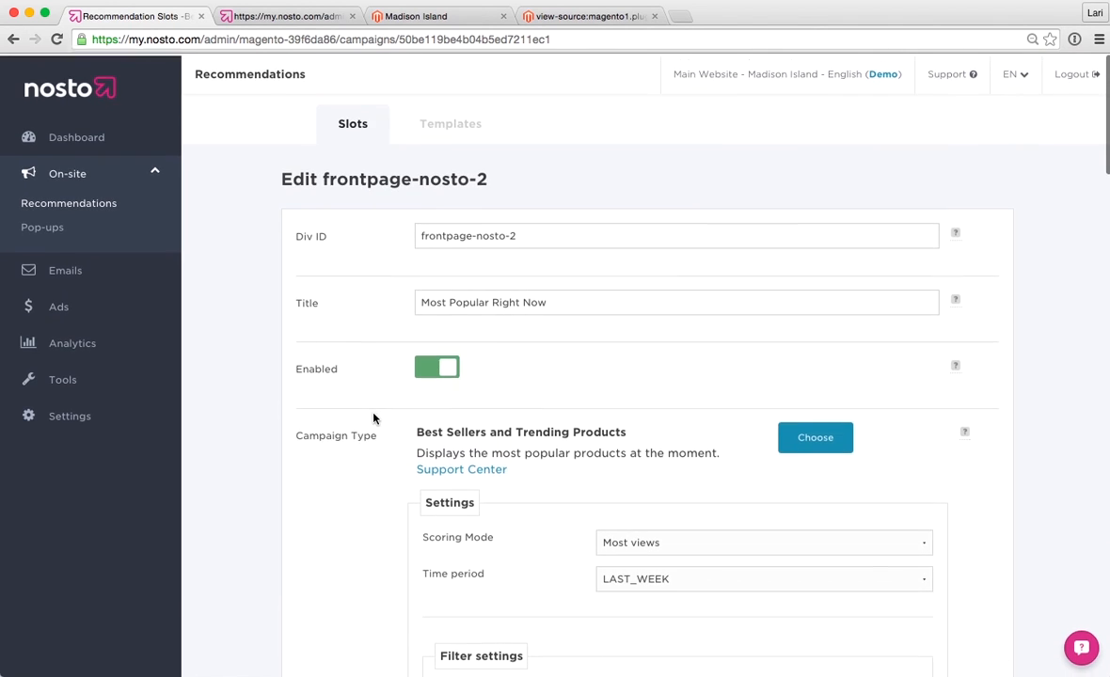
mouse_move(450, 122)
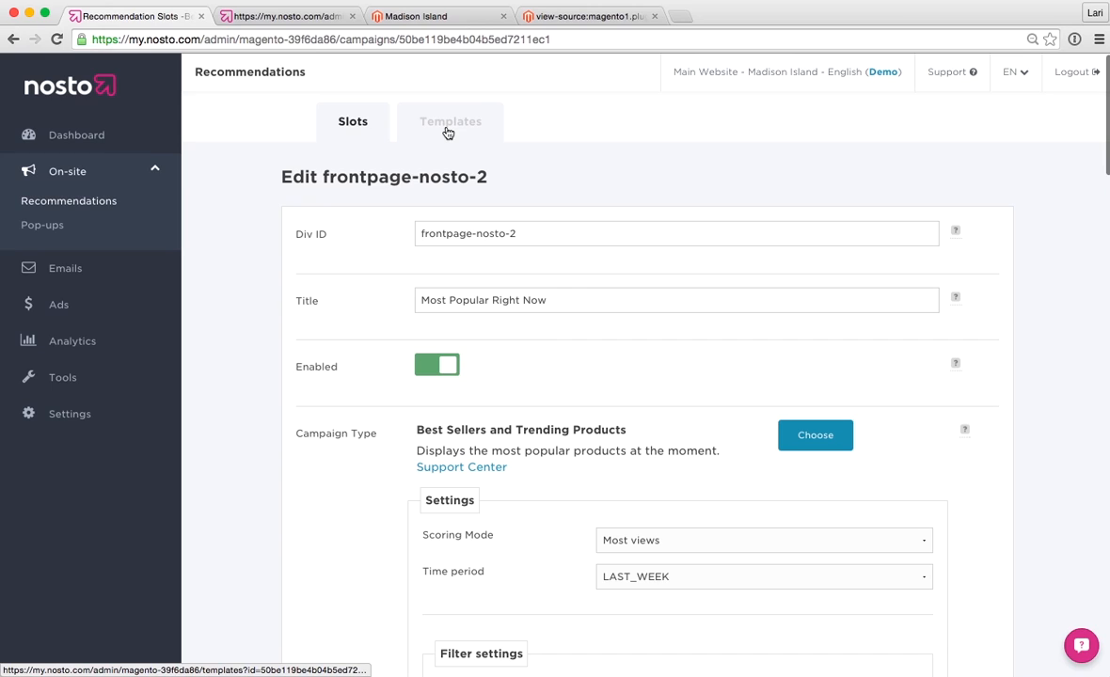
left_click(449, 121)
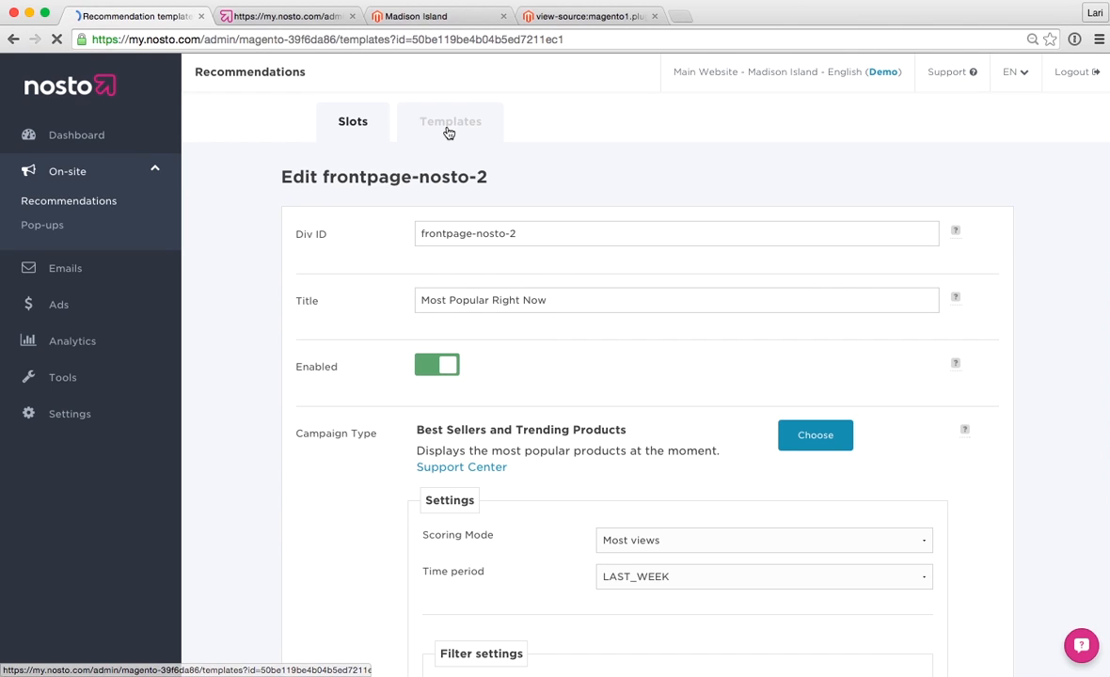
left_click(449, 122)
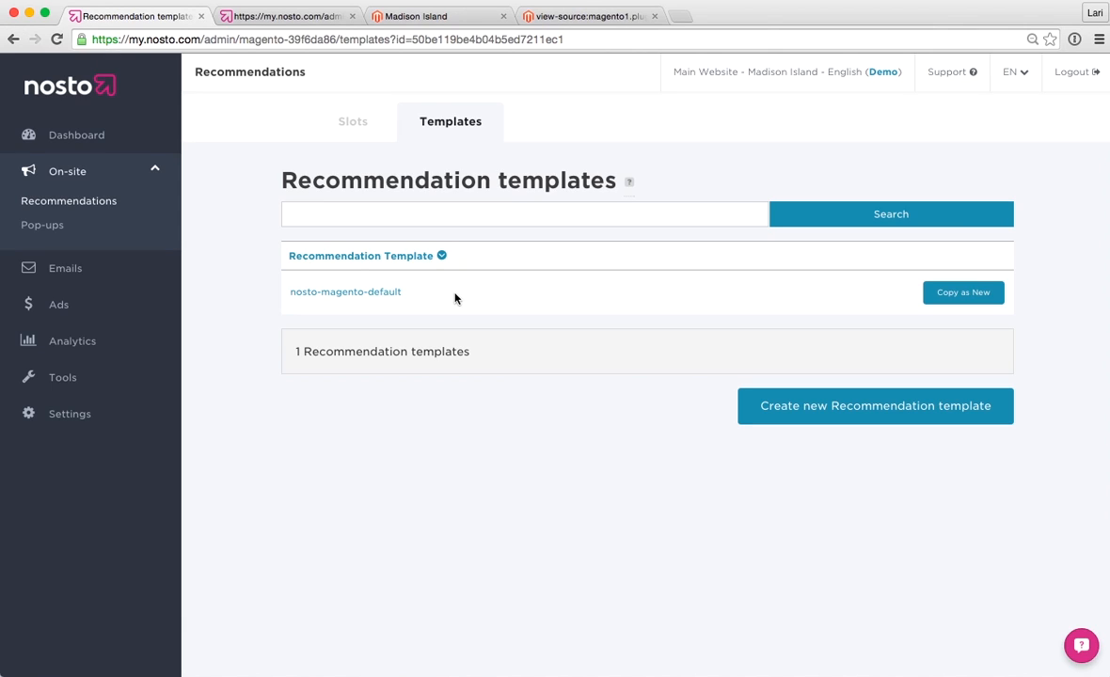
mouse_move(389, 319)
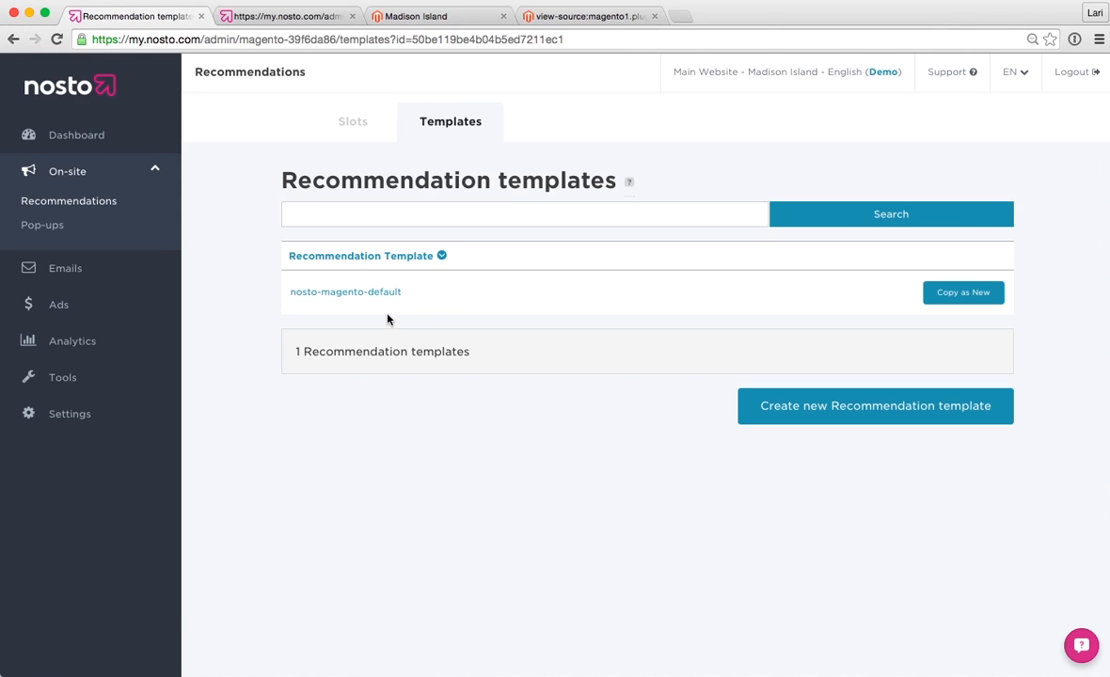
mouse_move(345, 292)
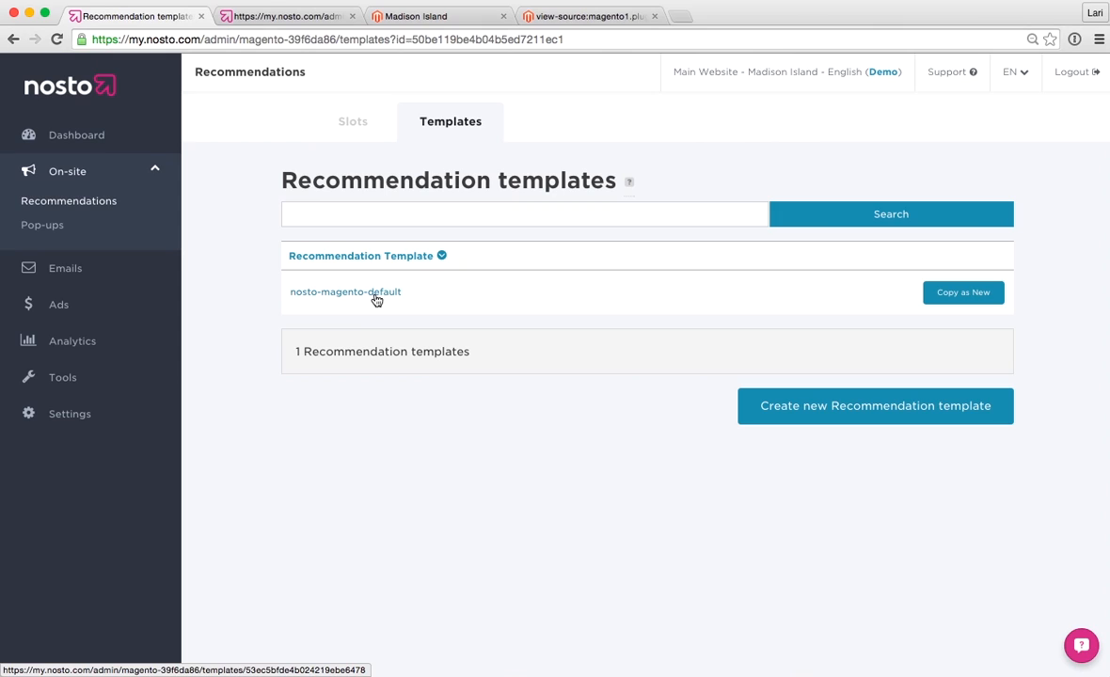
Step: Open nosto-magento-default for editing and keep 5 products per row
left_click(345, 292)
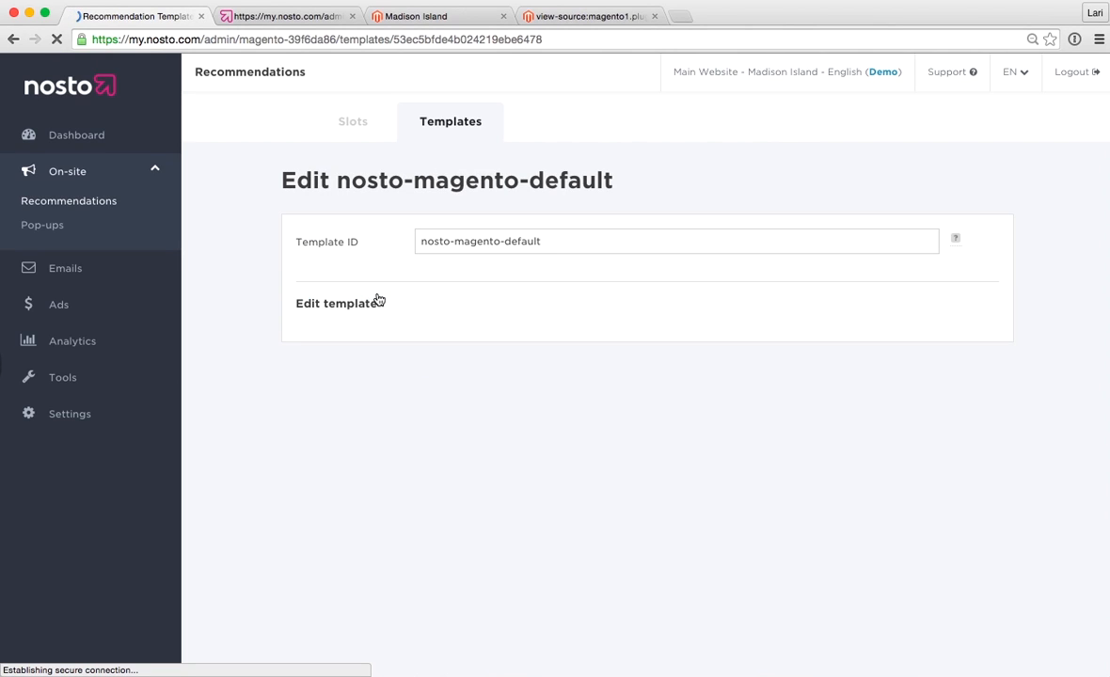
left_click(336, 303)
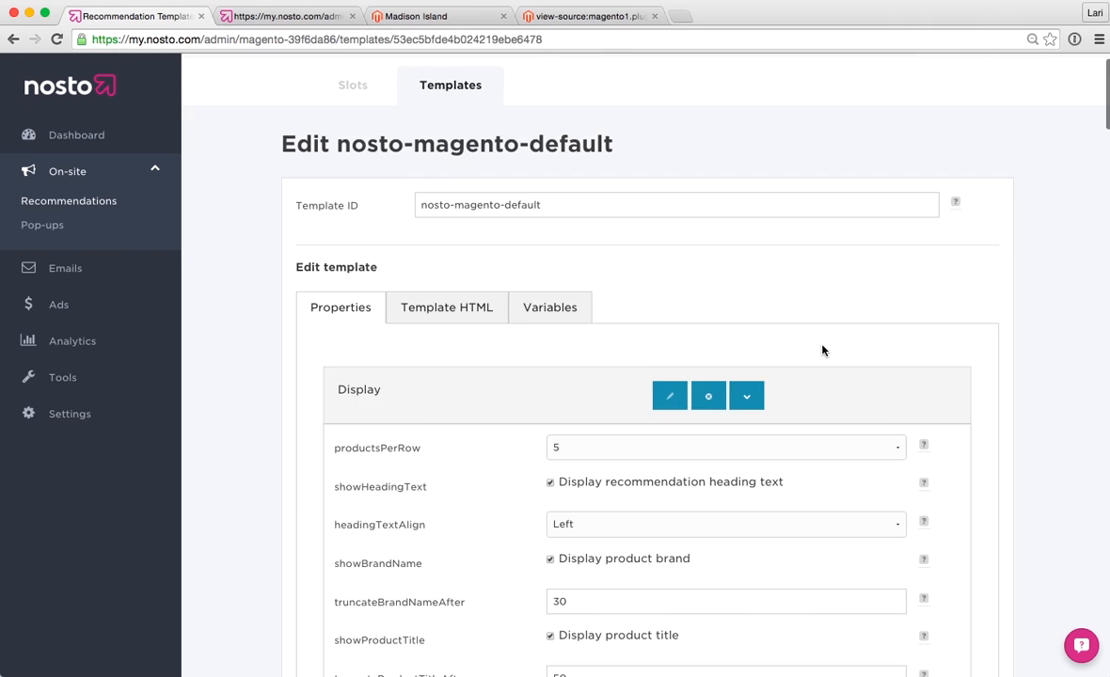
scroll("down", 3)
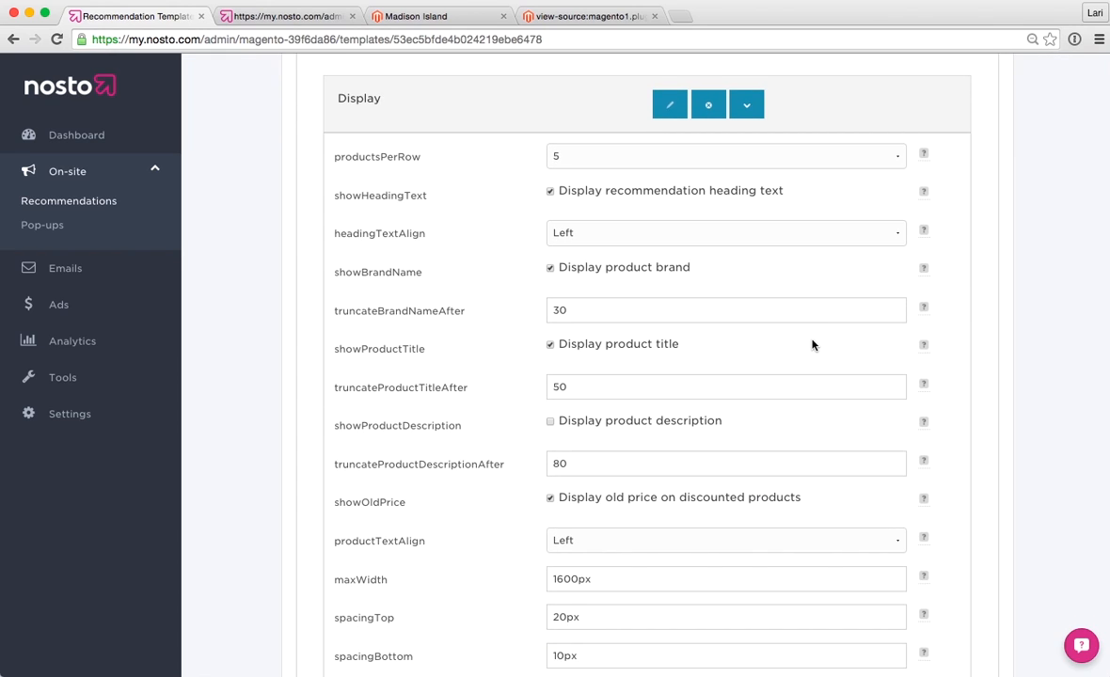
mouse_move(798, 323)
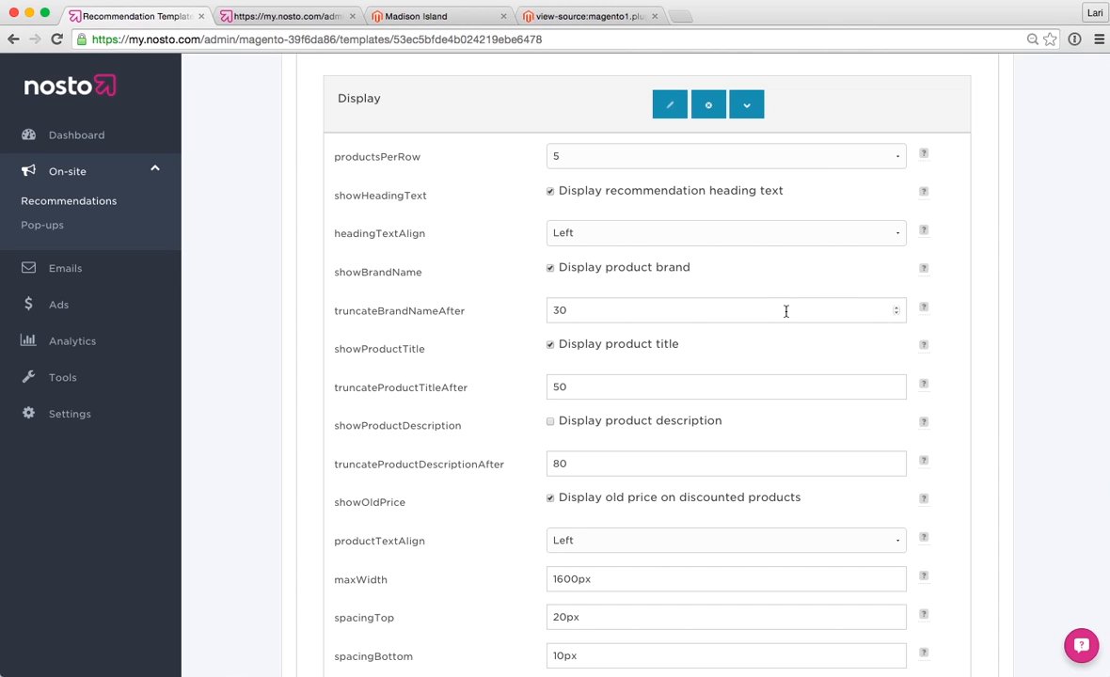
mouse_move(724, 290)
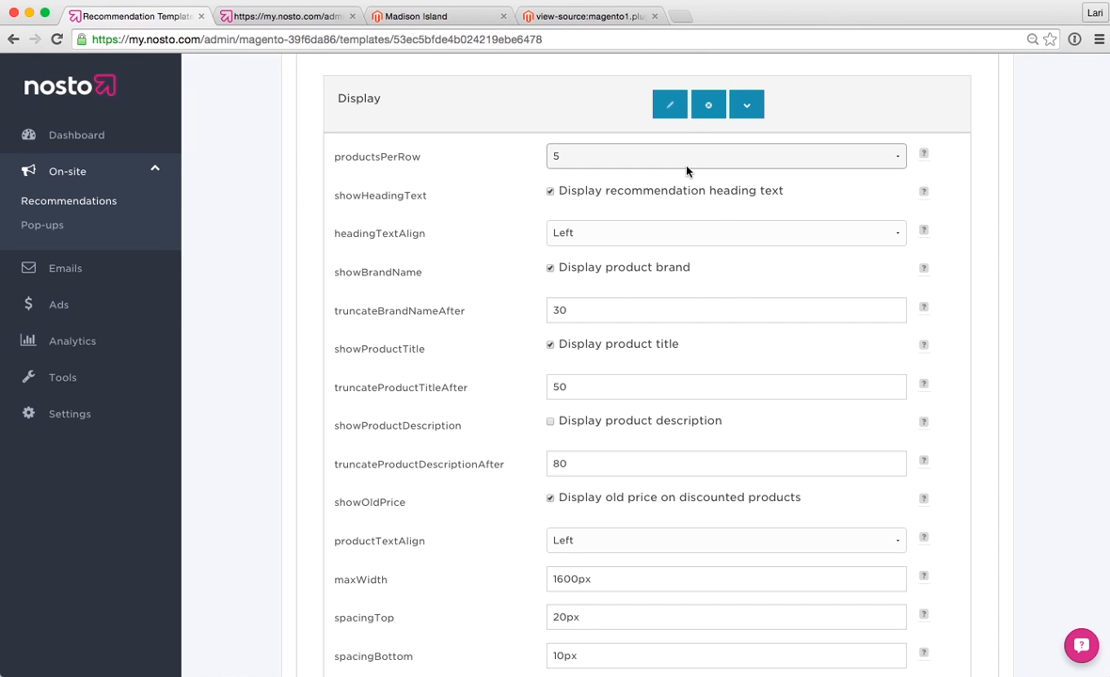
left_click(724, 156)
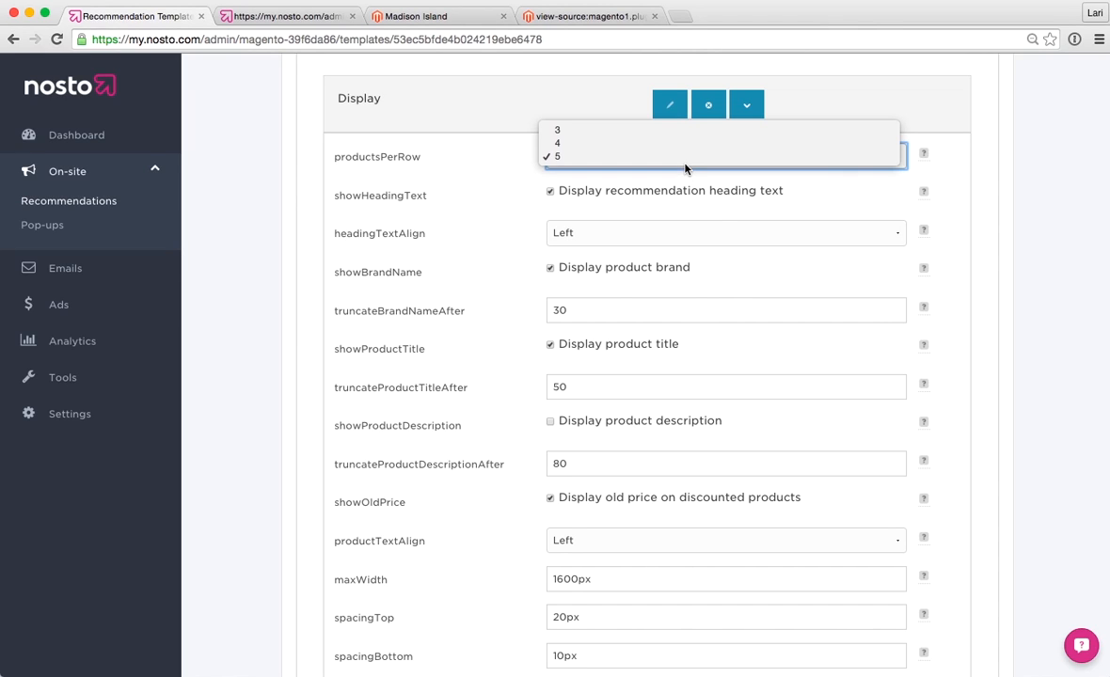
mouse_move(460, 461)
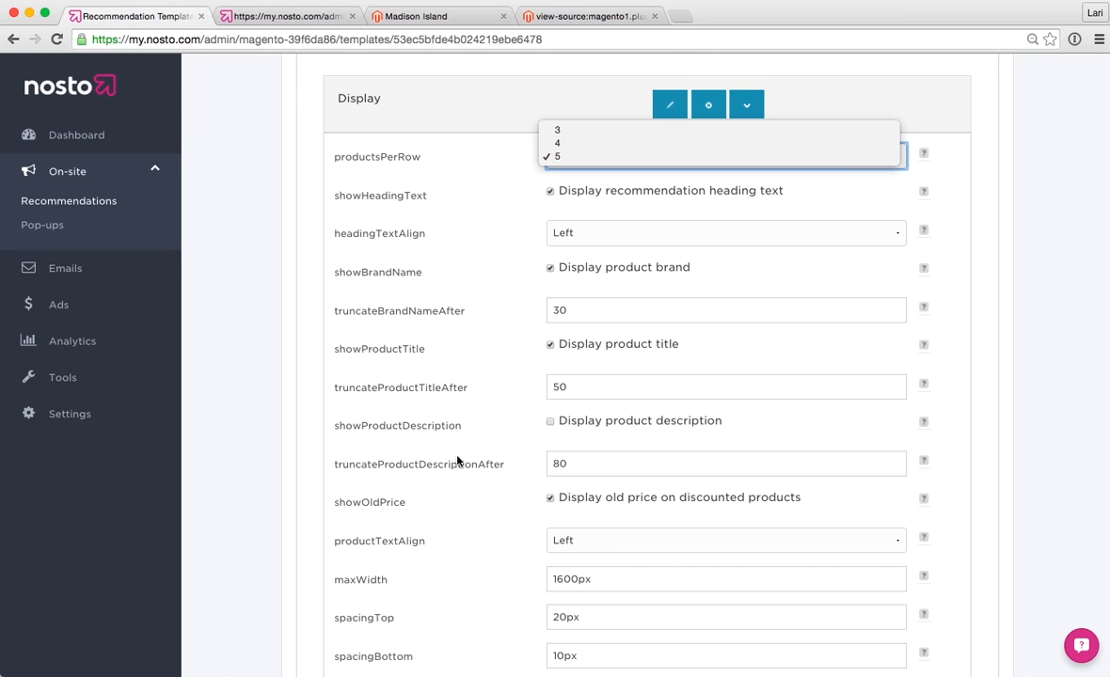
left_click(556, 156)
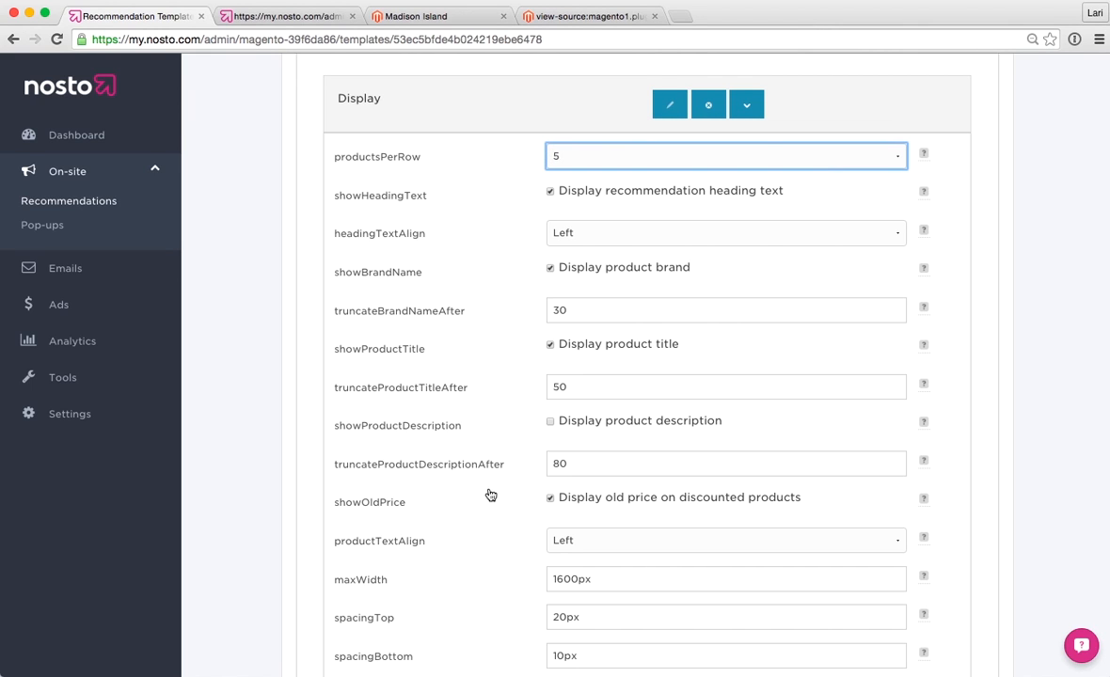
Step: Keep the image format as Original image and scroll back to the top
scroll("down", 3)
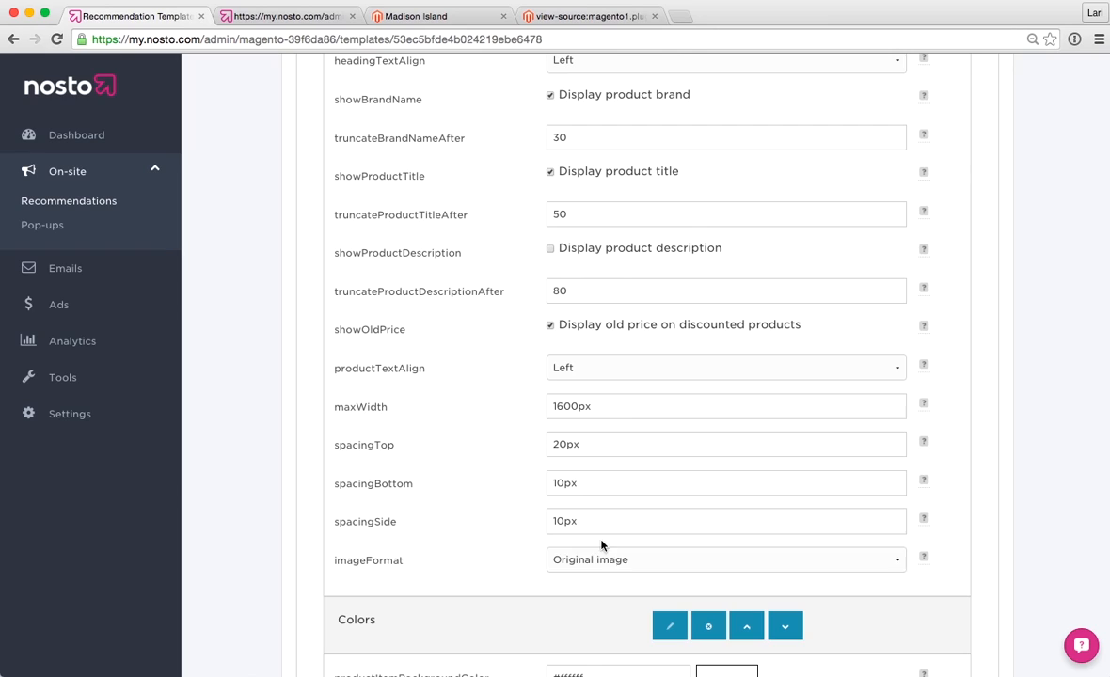
left_click(725, 559)
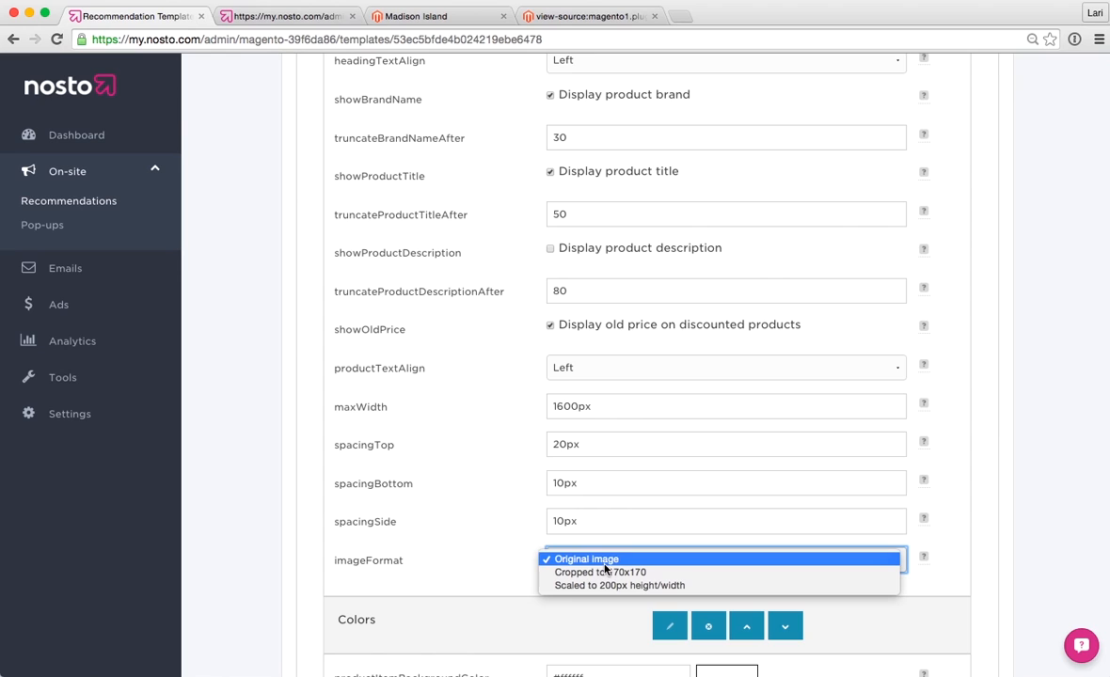
left_click(586, 558)
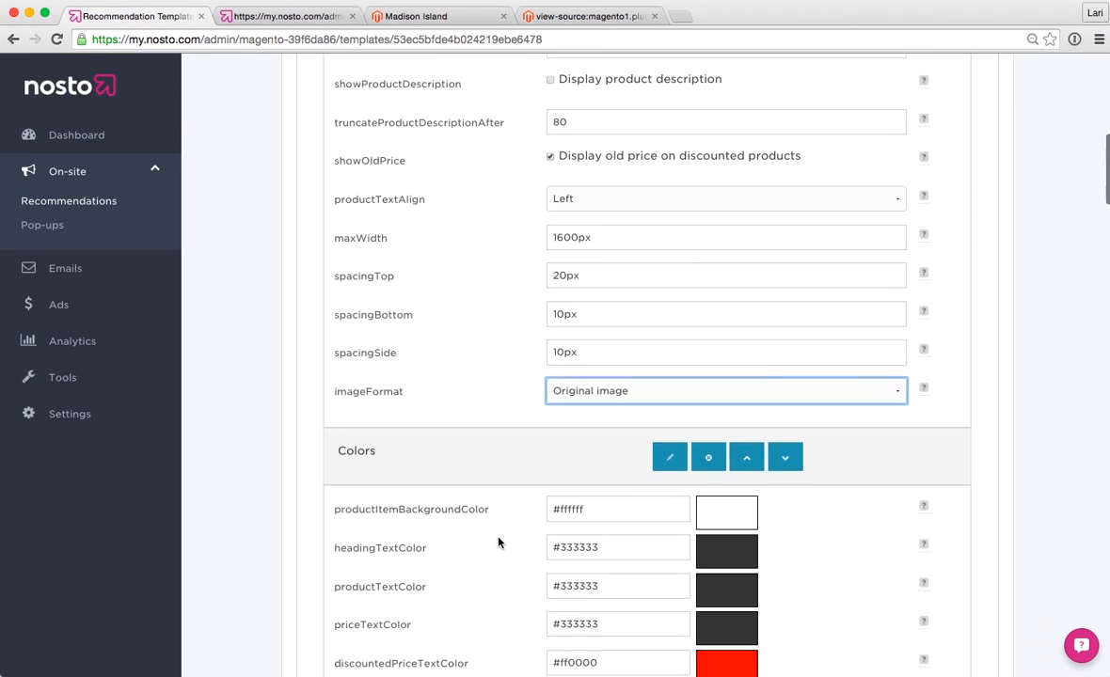
scroll("down", 3)
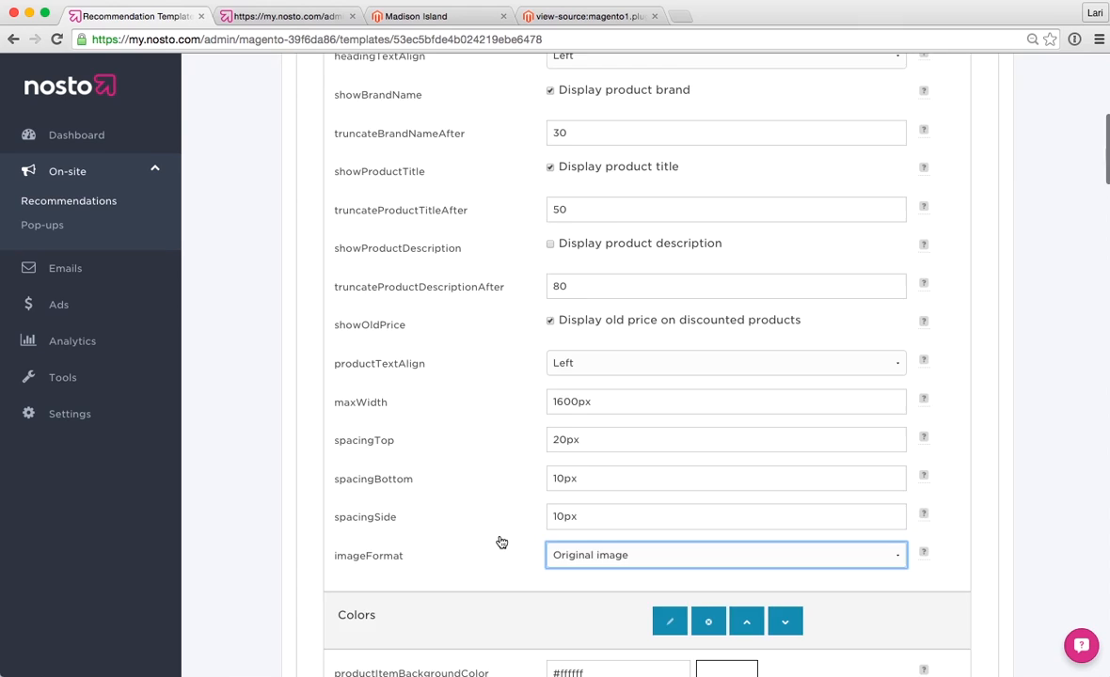
scroll("up", 3)
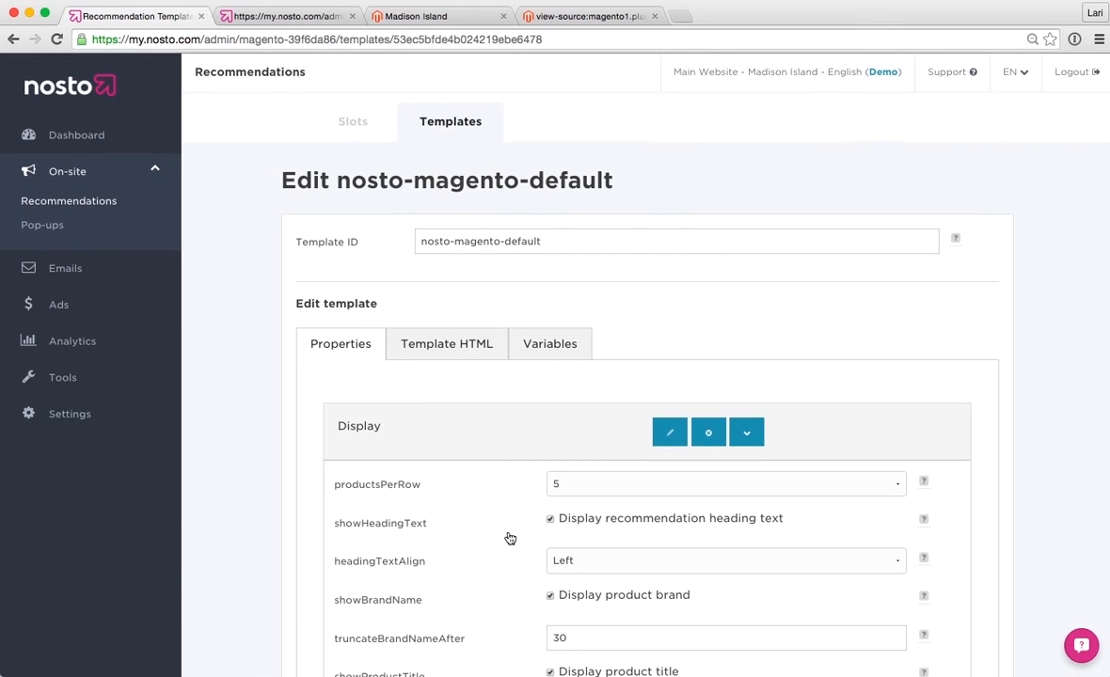
mouse_move(504, 494)
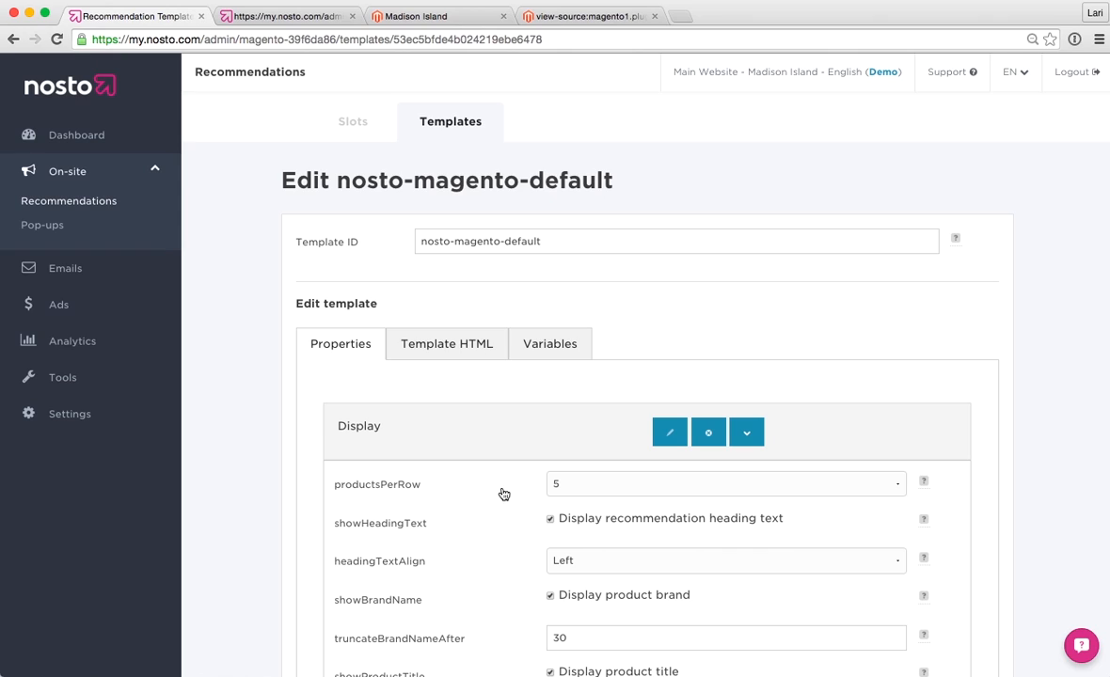
mouse_move(475, 427)
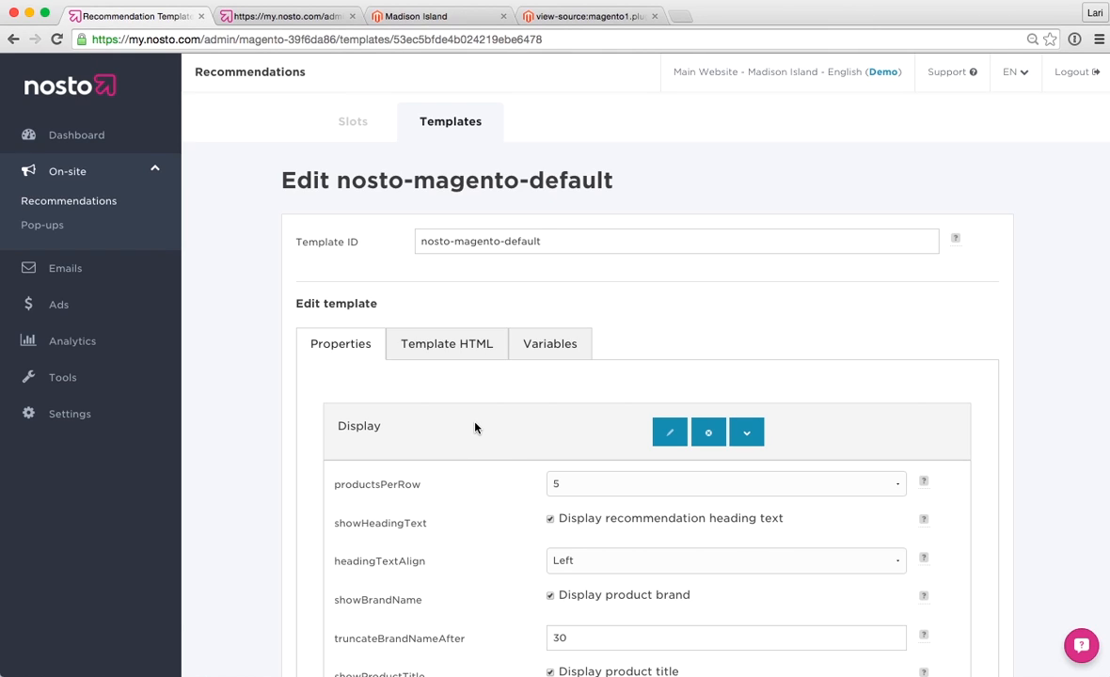
mouse_move(473, 383)
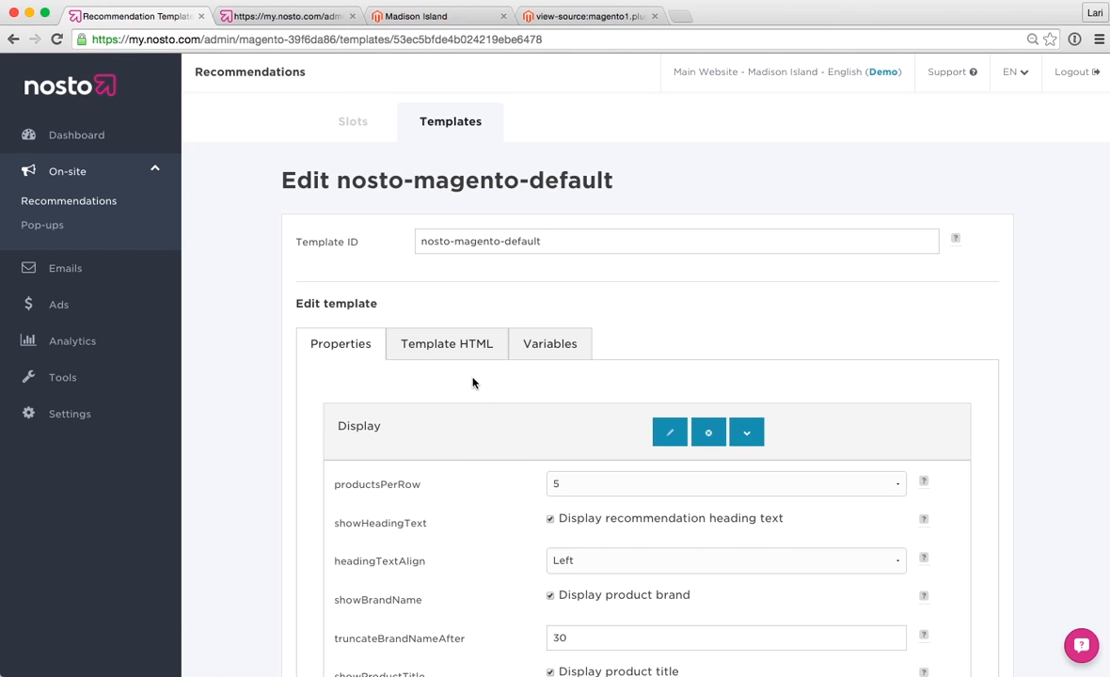
mouse_move(446, 343)
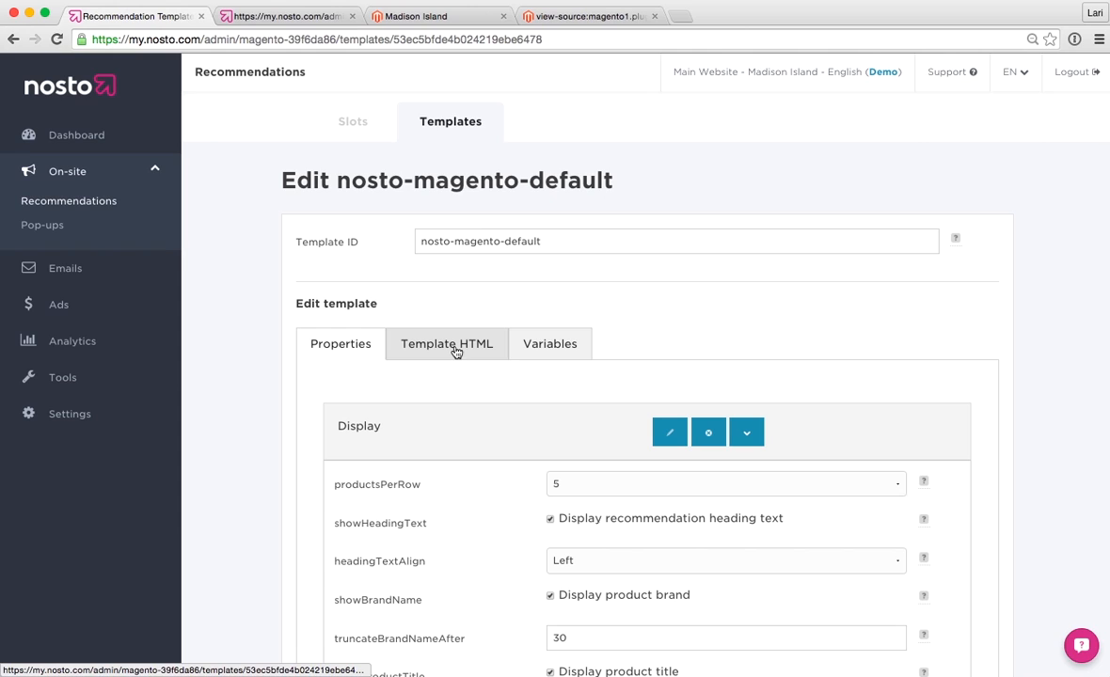
Step: Read nosto-magento-default's Template HTML, from the CSS rules down to the product list markup
left_click(445, 343)
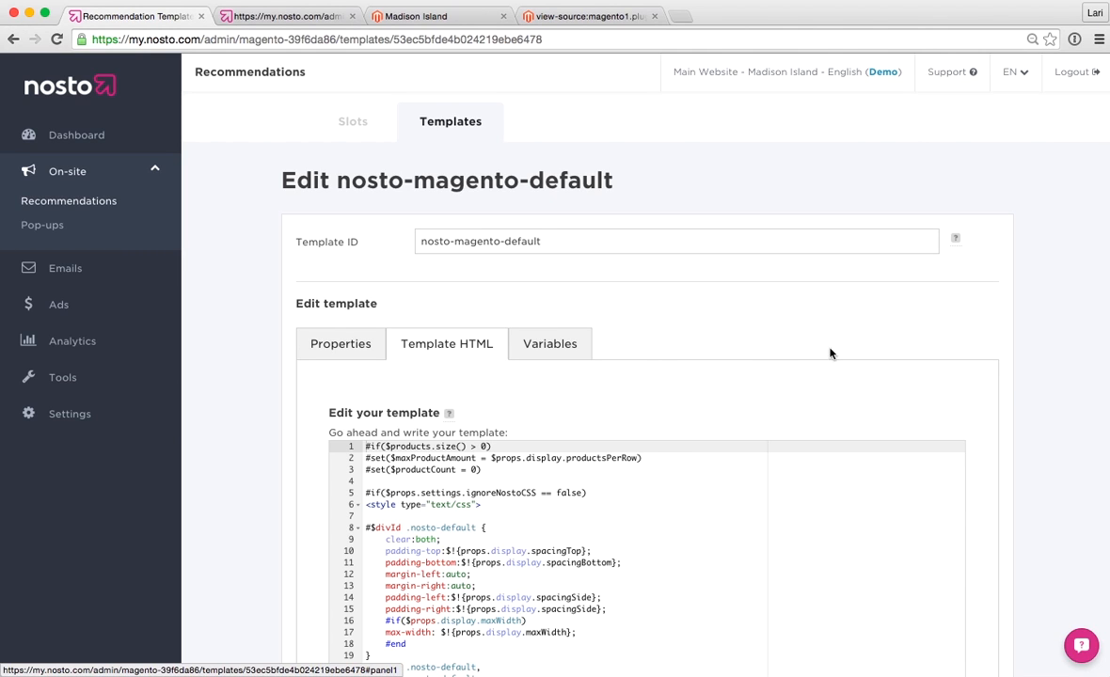
scroll("down", 3)
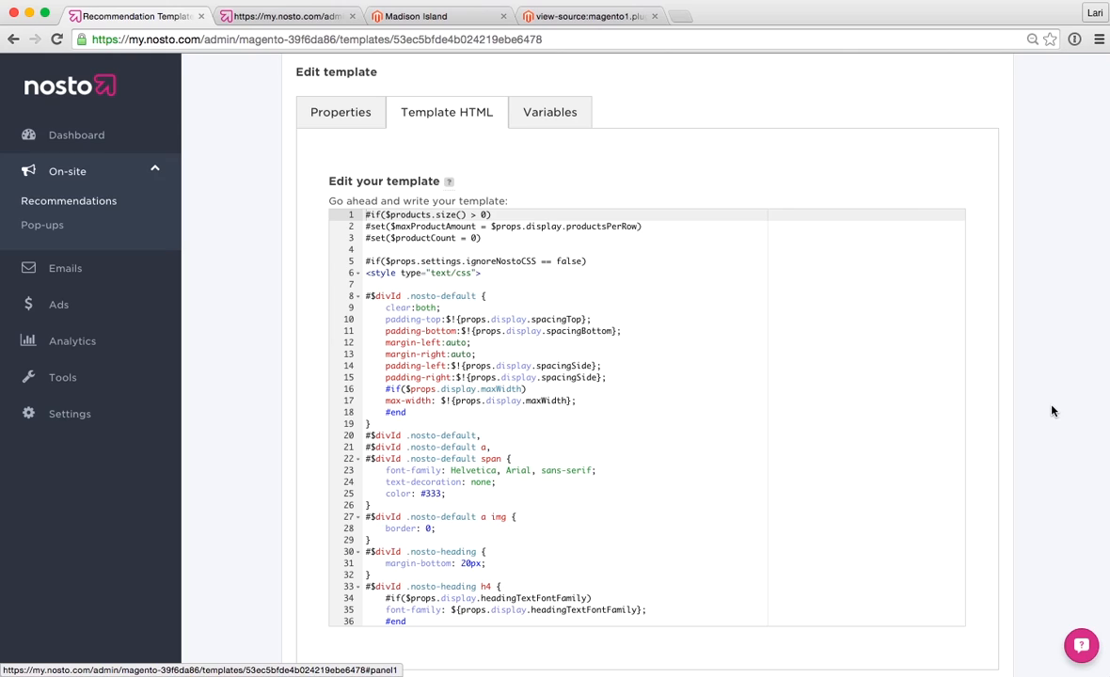
mouse_move(886, 408)
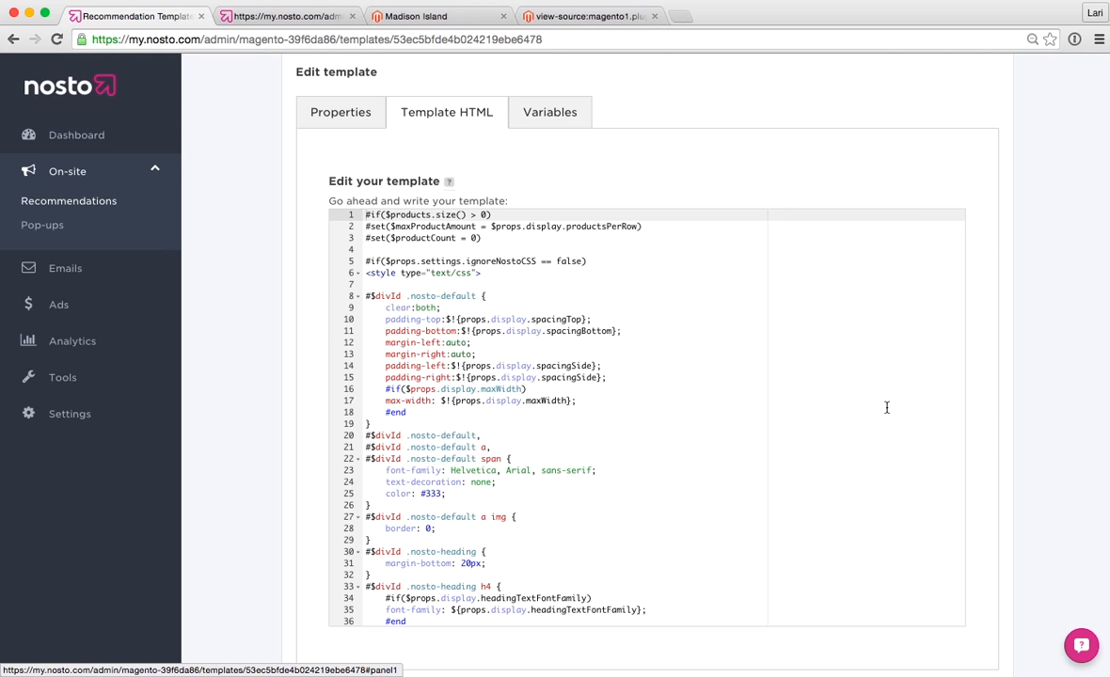
mouse_move(782, 384)
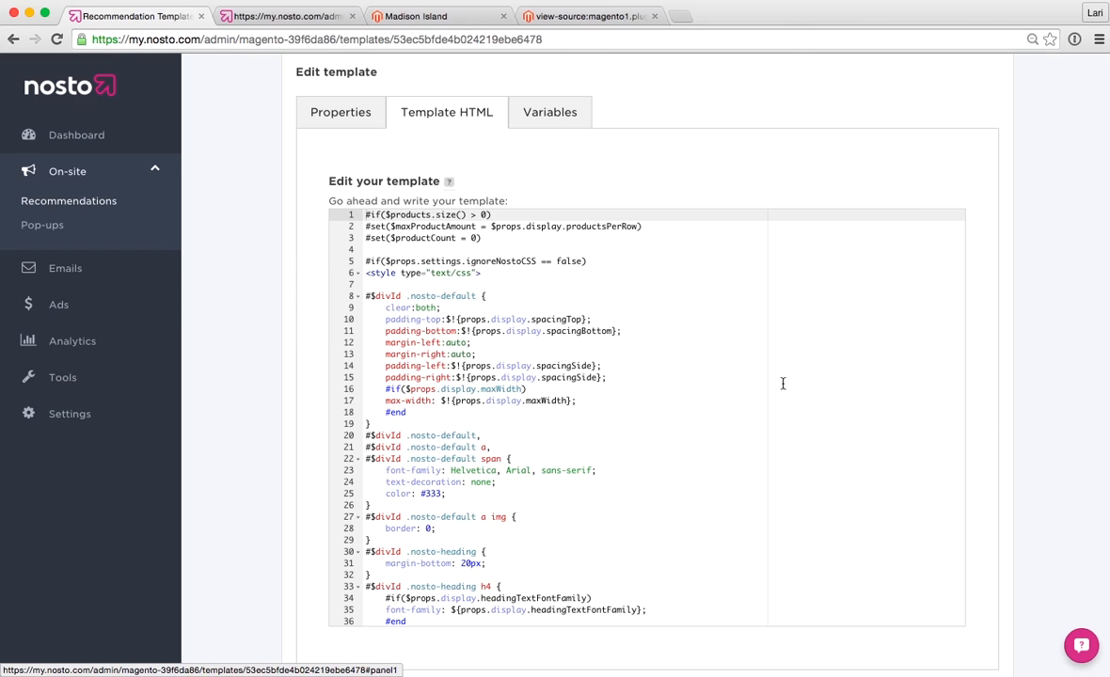
scroll("down", 3)
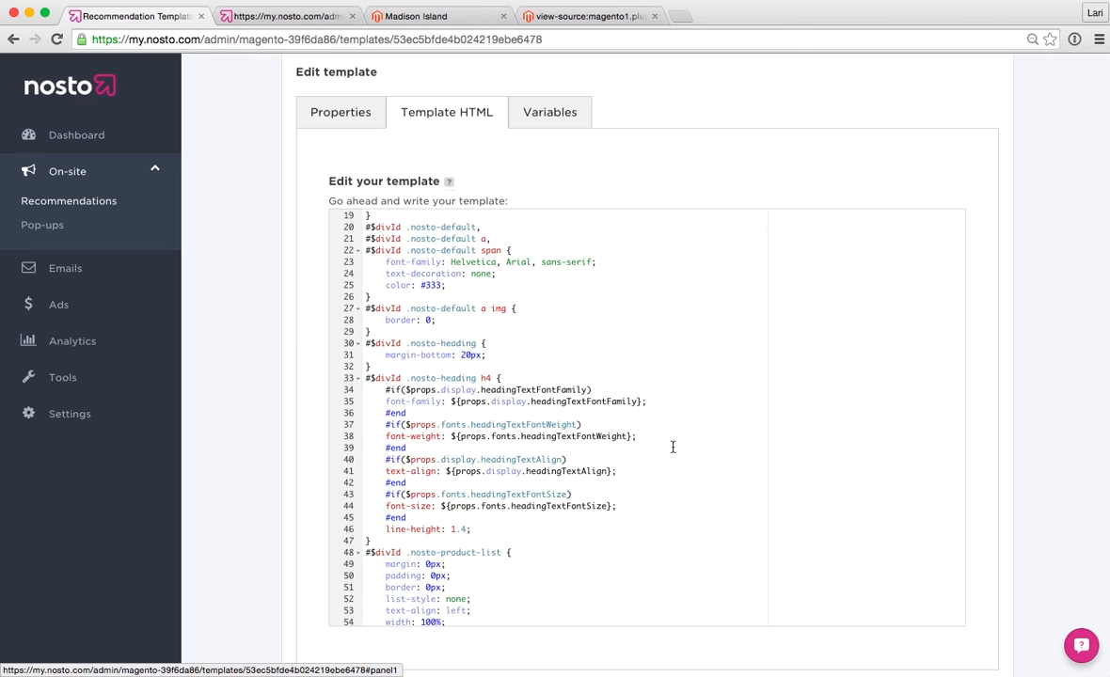
mouse_move(627, 468)
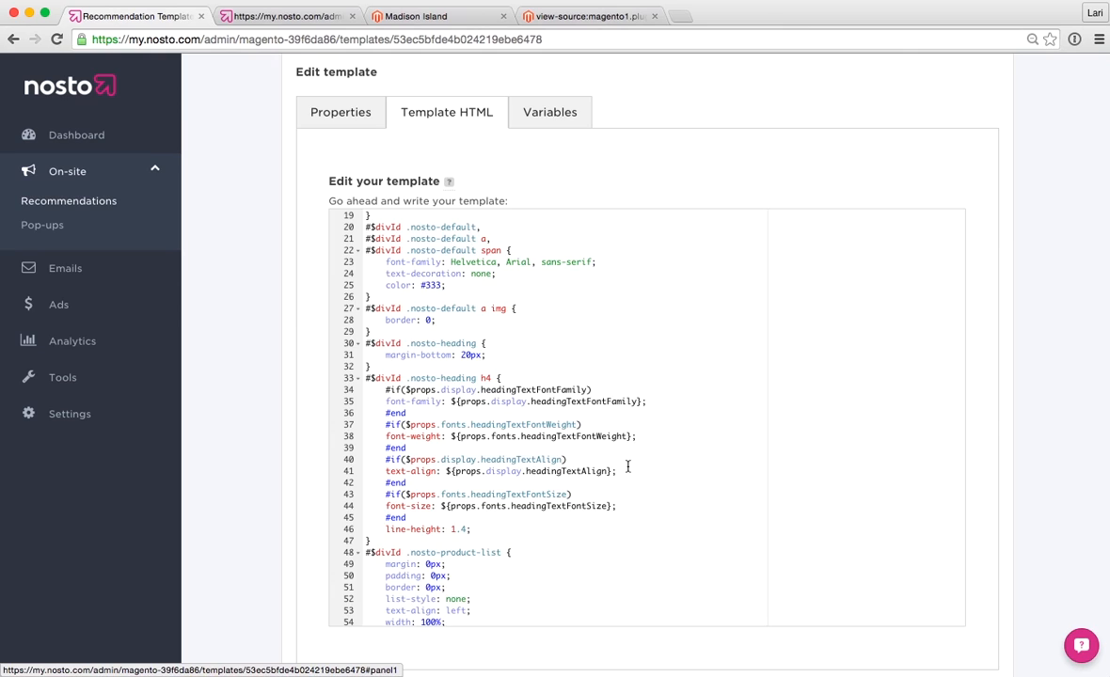
scroll("down", 3)
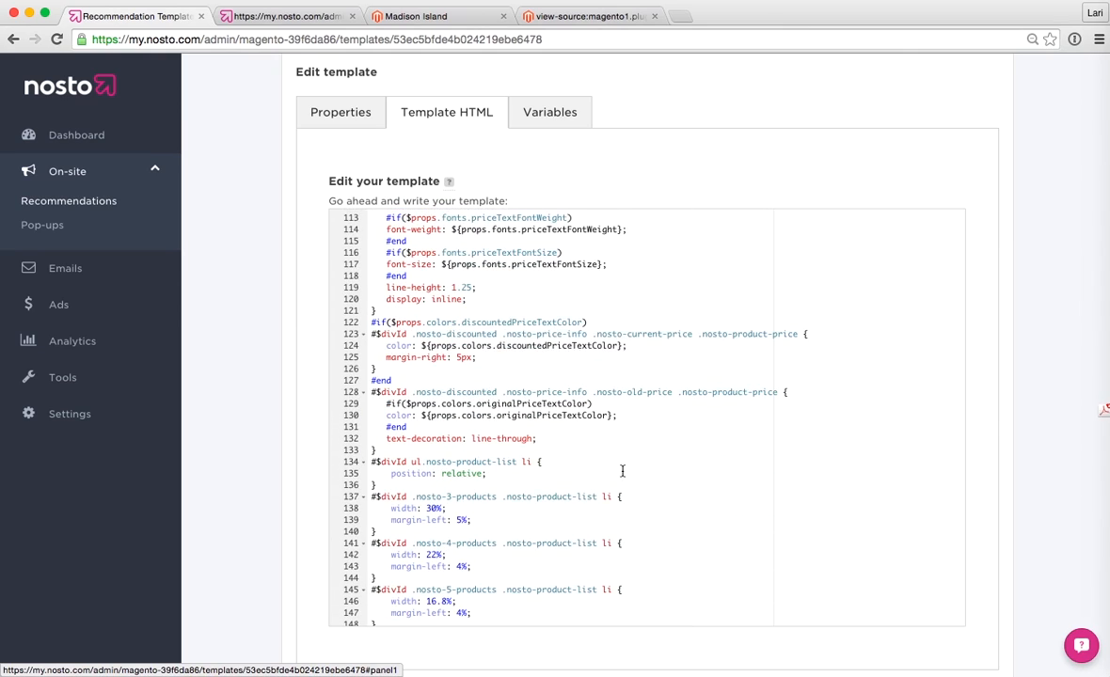
scroll("down", 3)
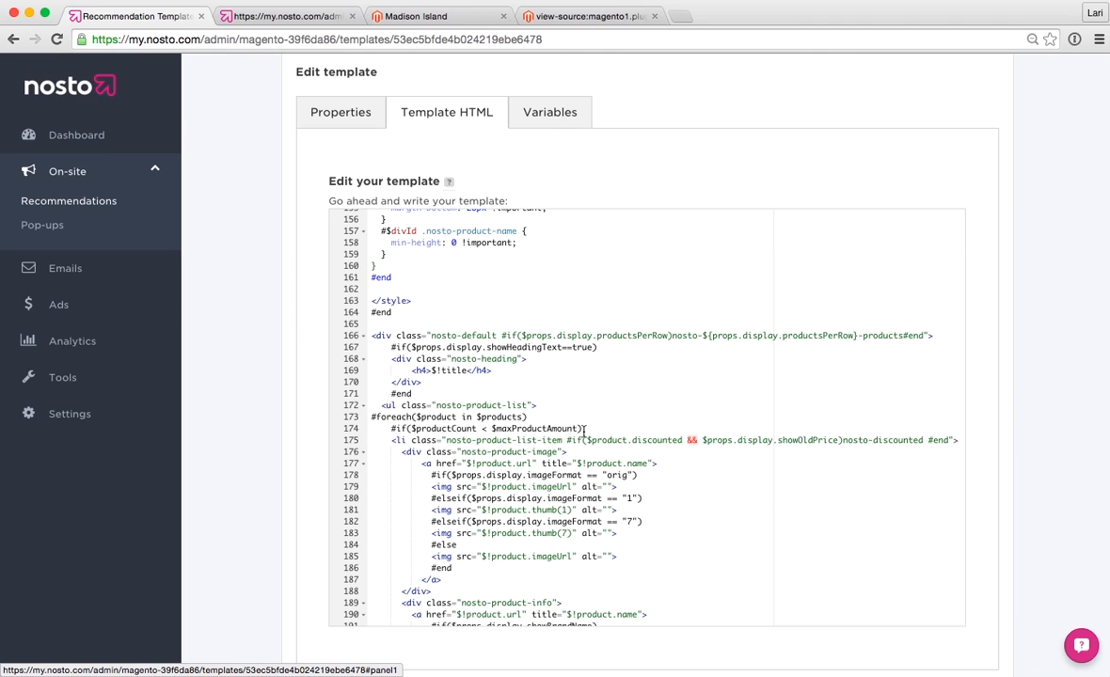
mouse_move(539, 390)
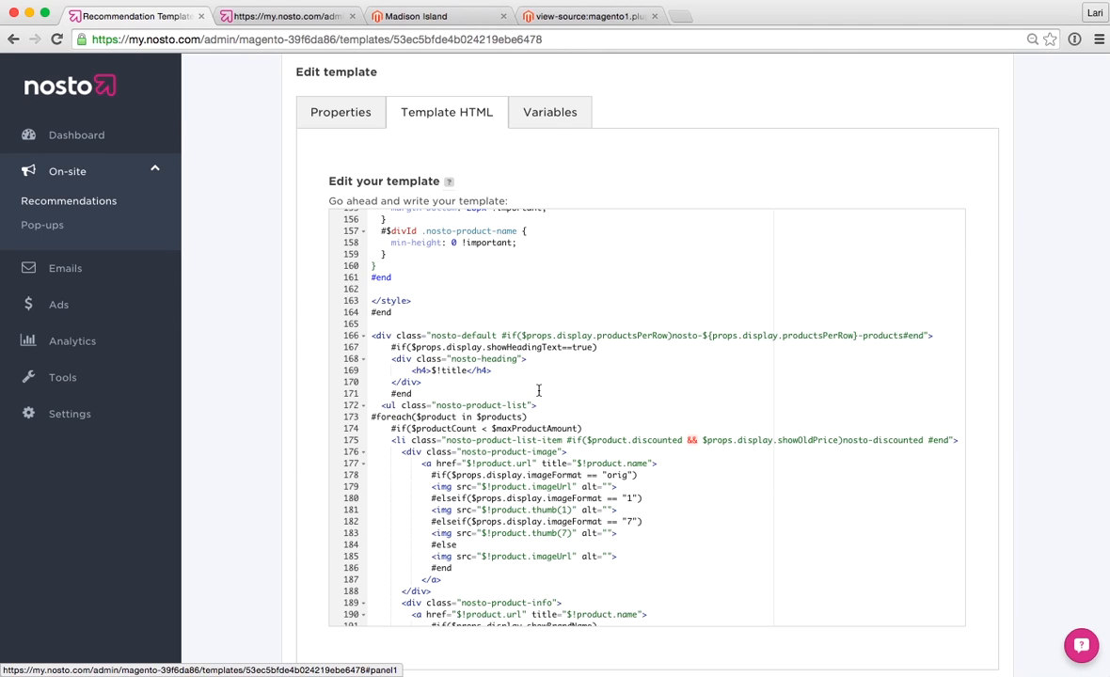
mouse_move(828, 412)
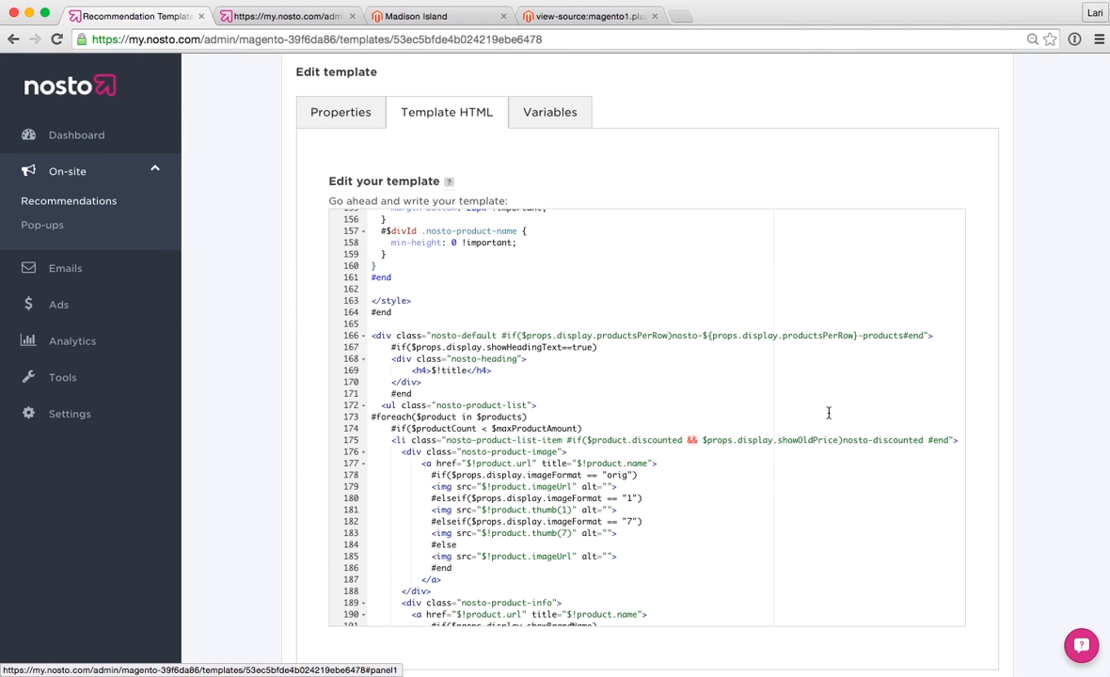
scroll("up", 3)
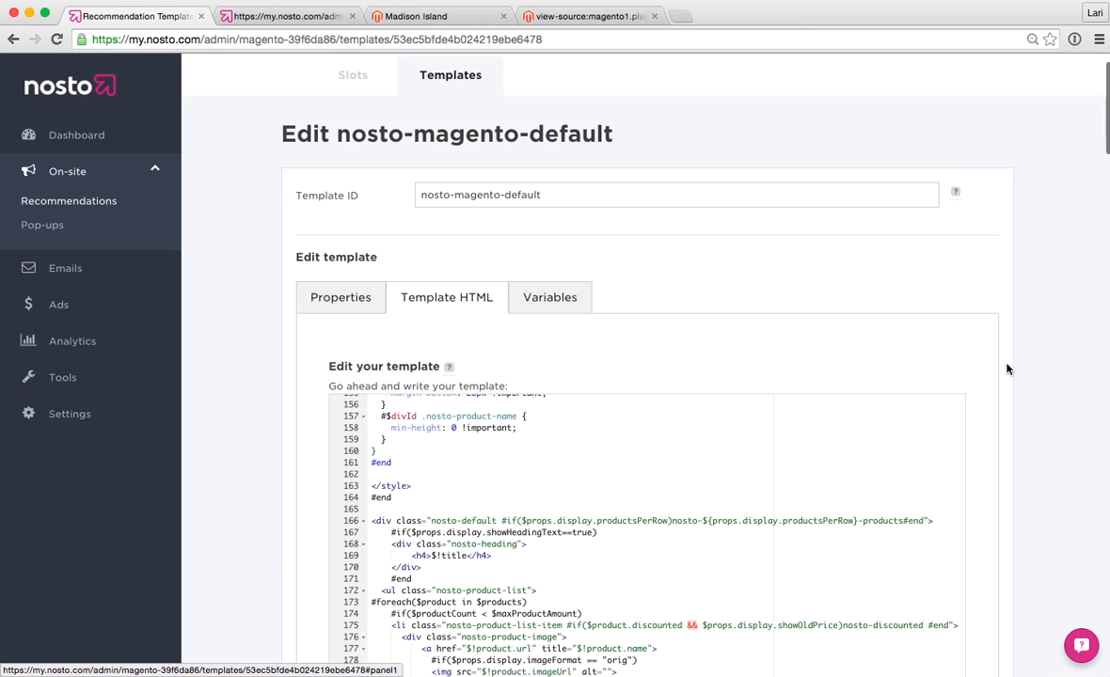
scroll("up", 3)
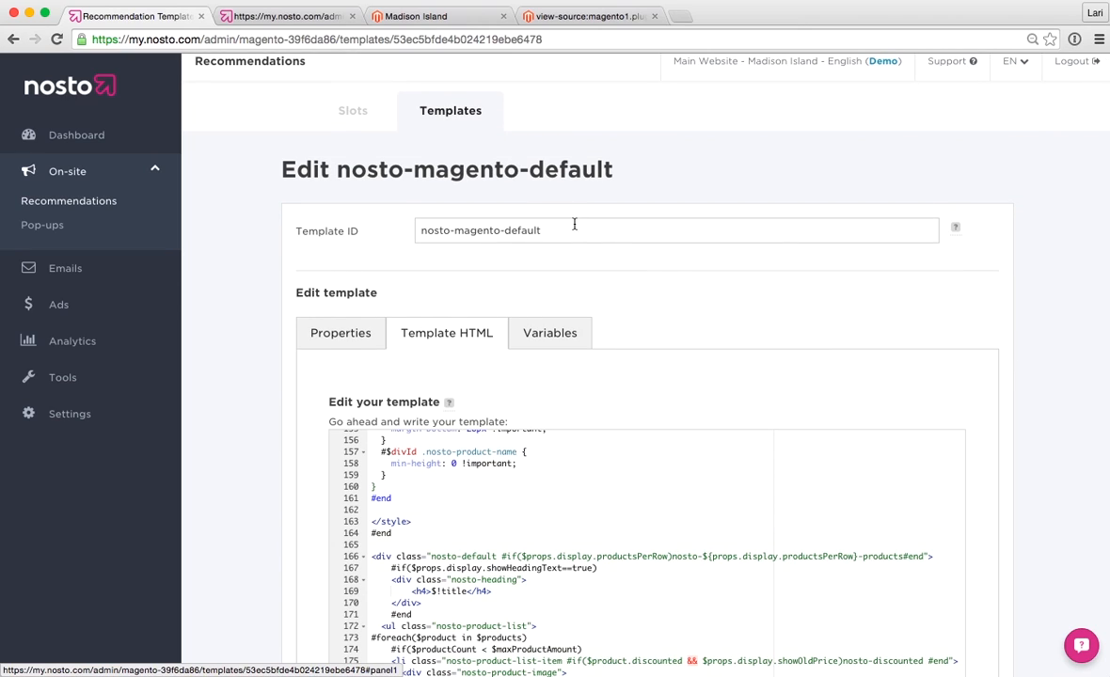
mouse_move(480, 144)
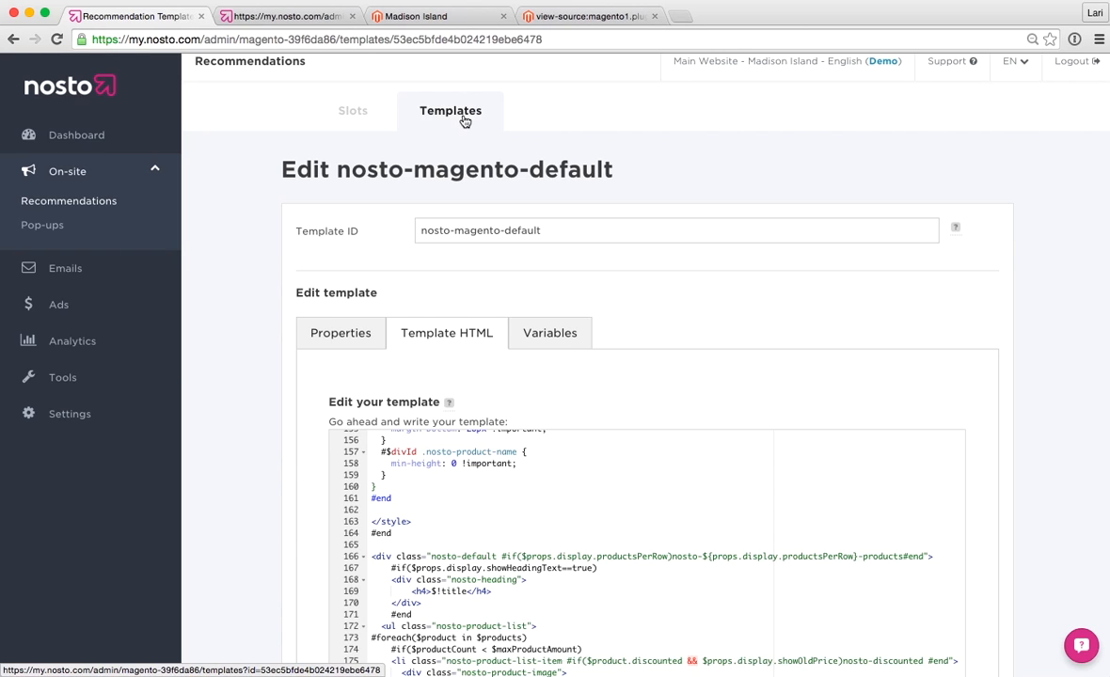
Step: Return to the Templates list, which still holds only nosto-magento-default
left_click(451, 110)
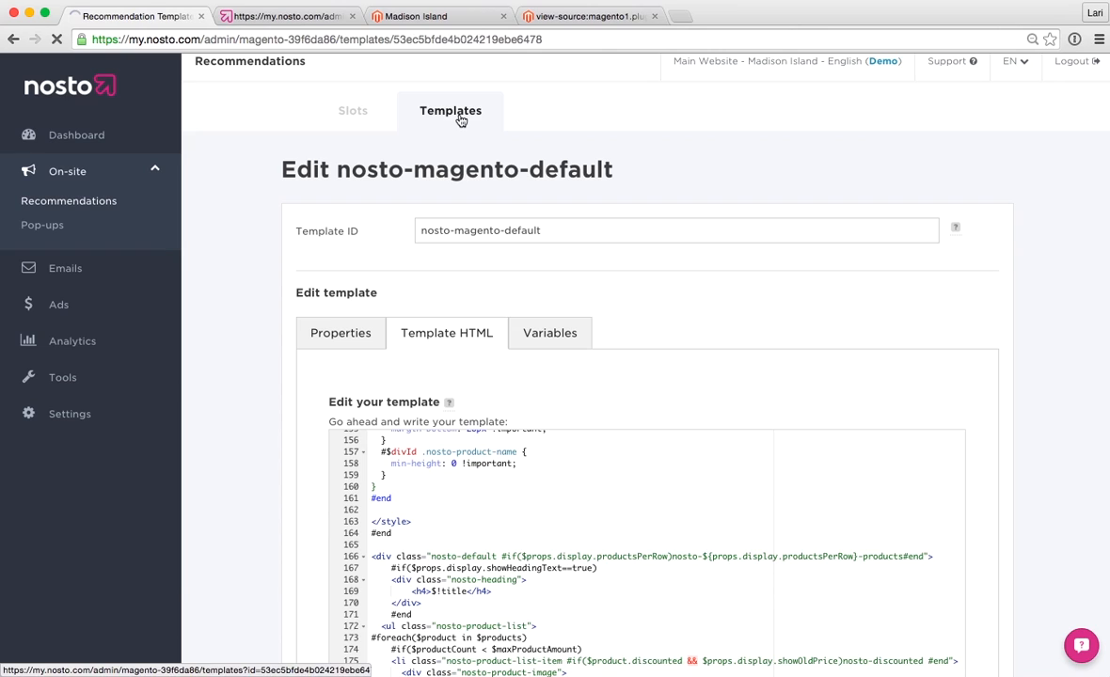
left_click(449, 120)
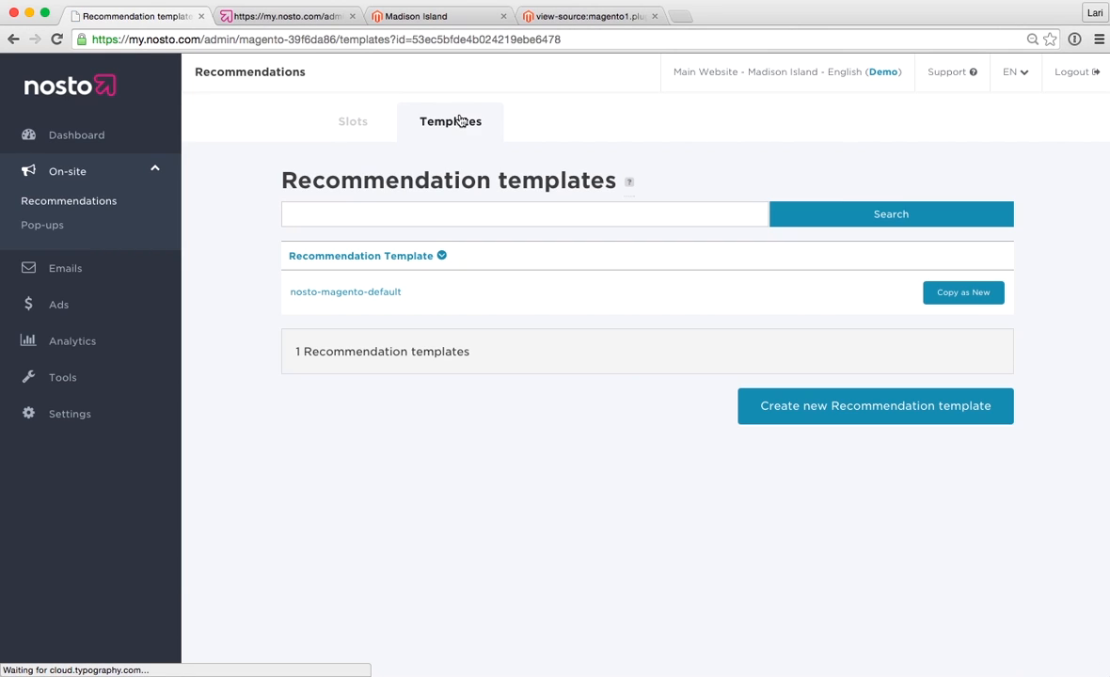
mouse_move(948, 304)
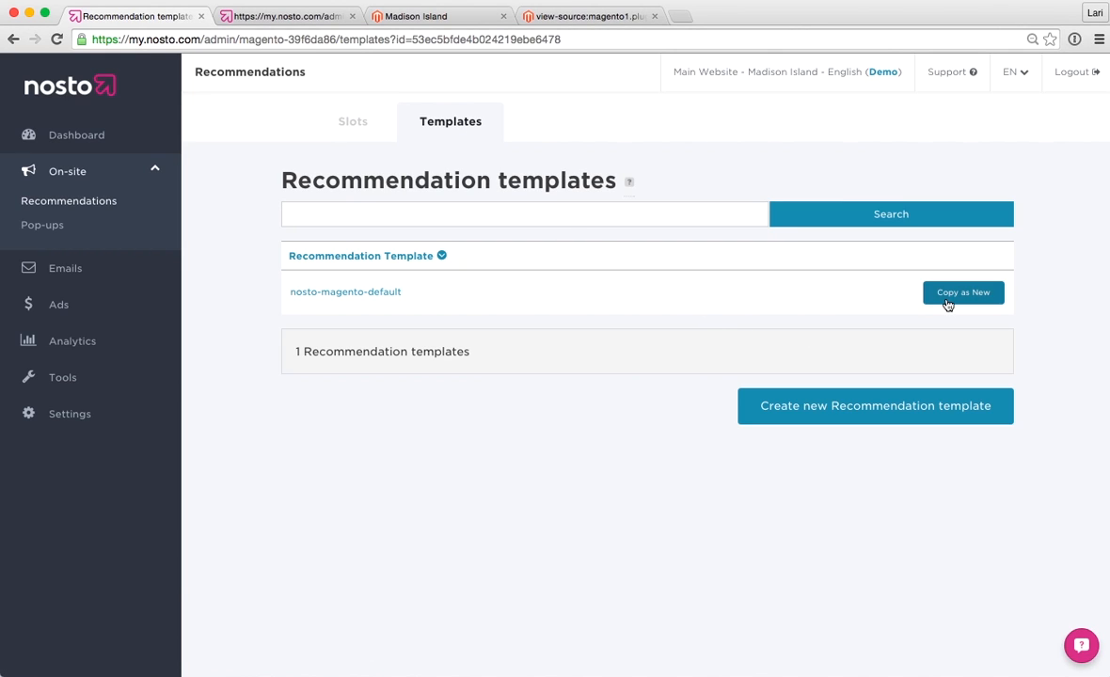
mouse_move(409, 309)
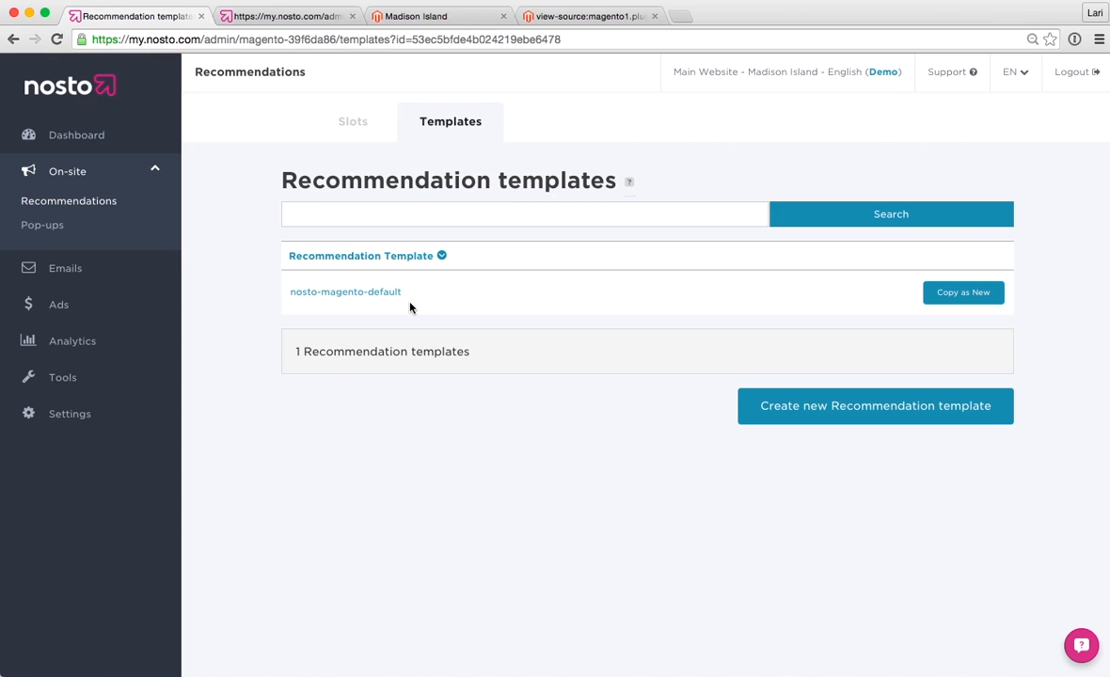
mouse_move(843, 417)
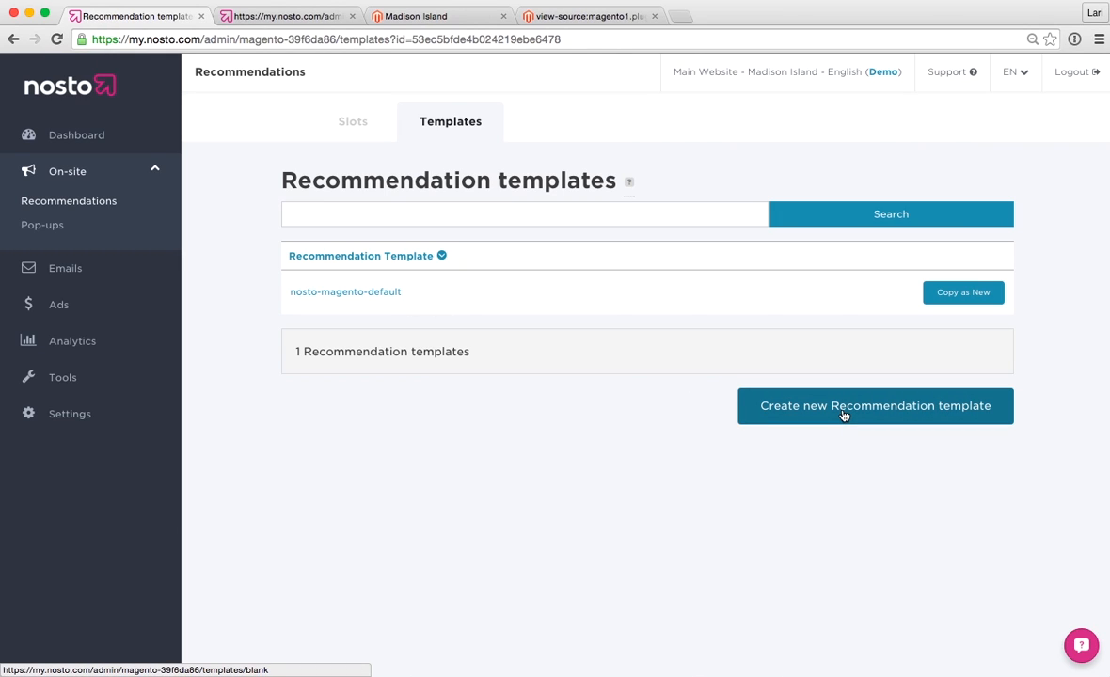
Step: Create a blank template with ID demo-1 and open its empty Template HTML editor
left_click(874, 406)
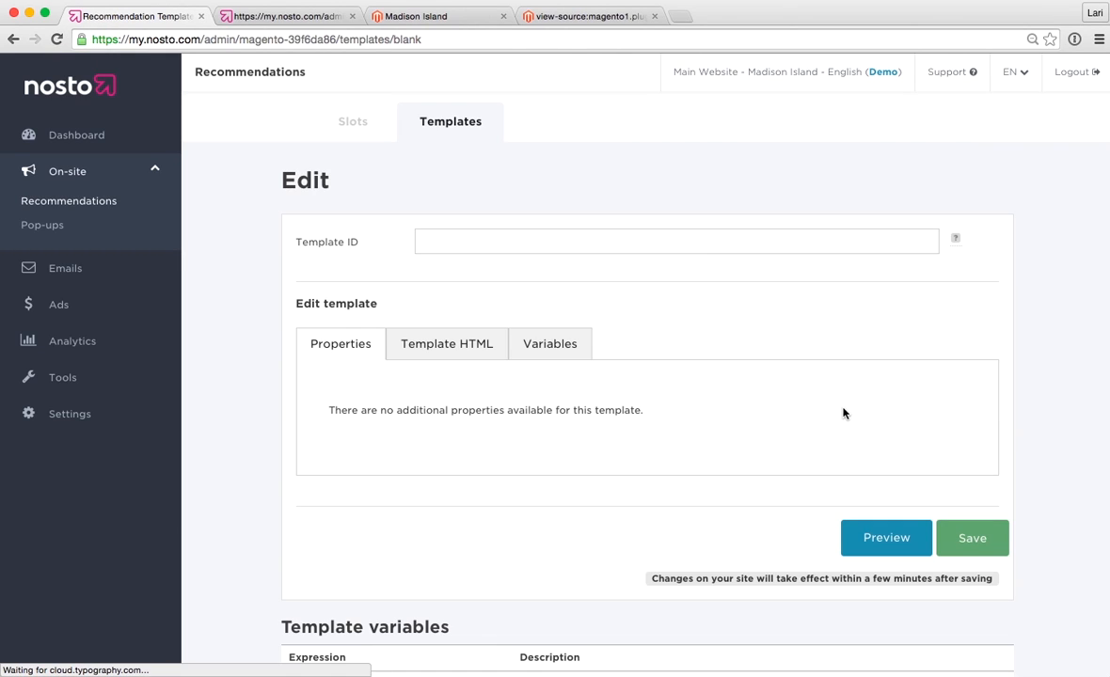
type("demo-1")
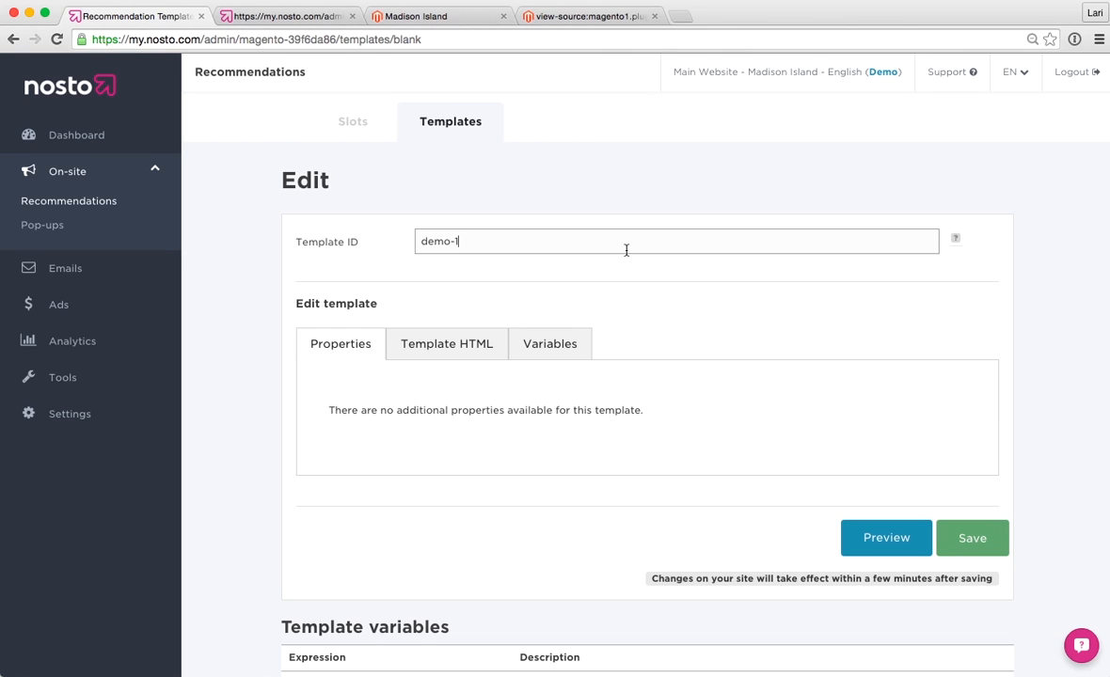
left_click(447, 343)
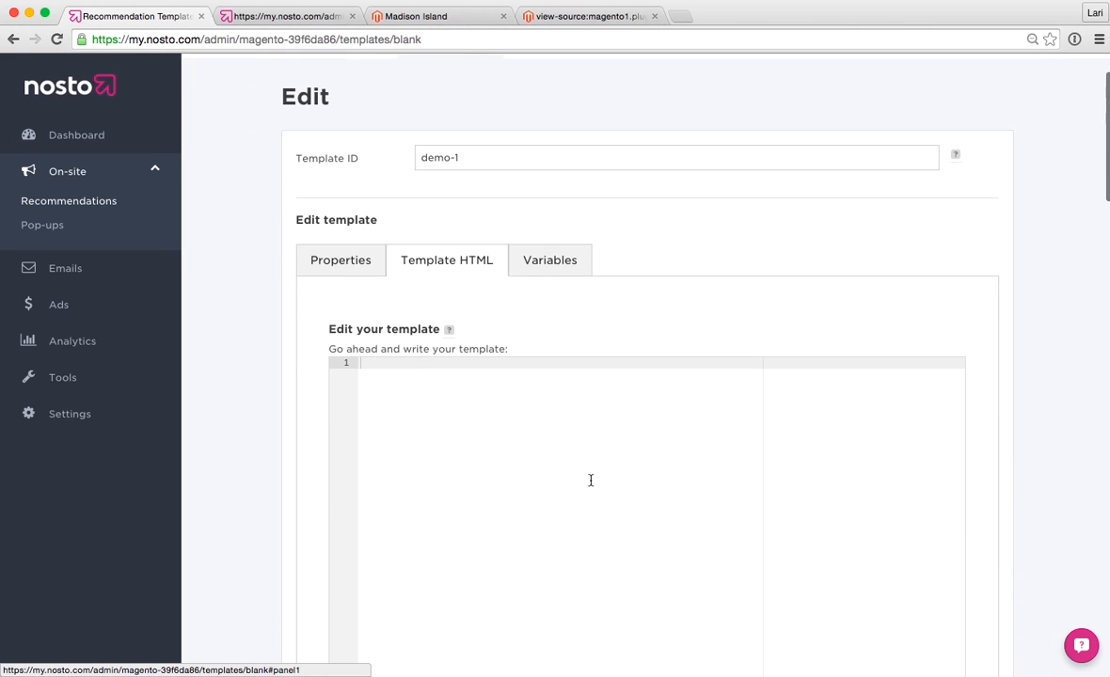
scroll("down", 3)
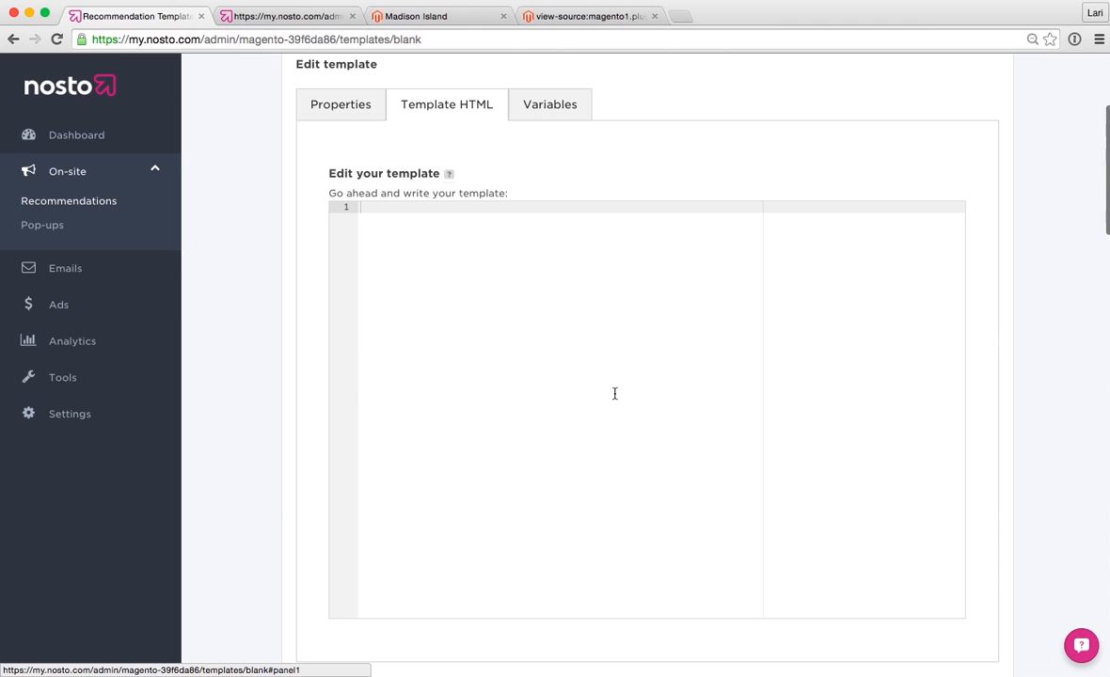
Step: Scroll down to the Template variables table listing $!product.name, $!product.price and $!product.imageUrl
scroll("down", 3)
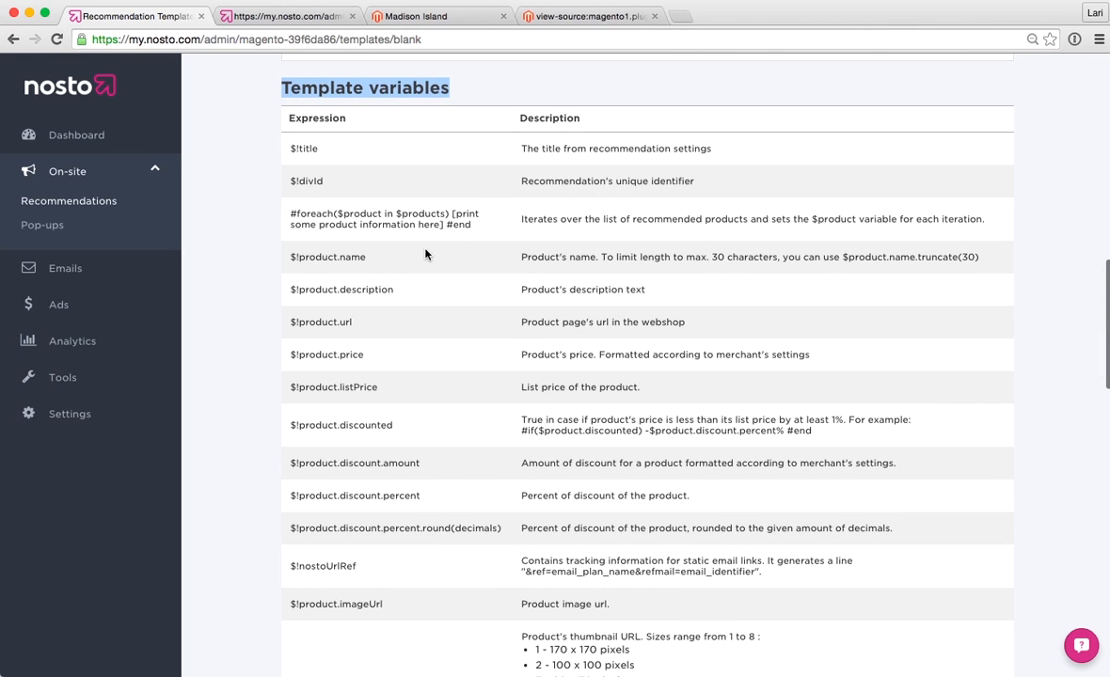
mouse_move(445, 290)
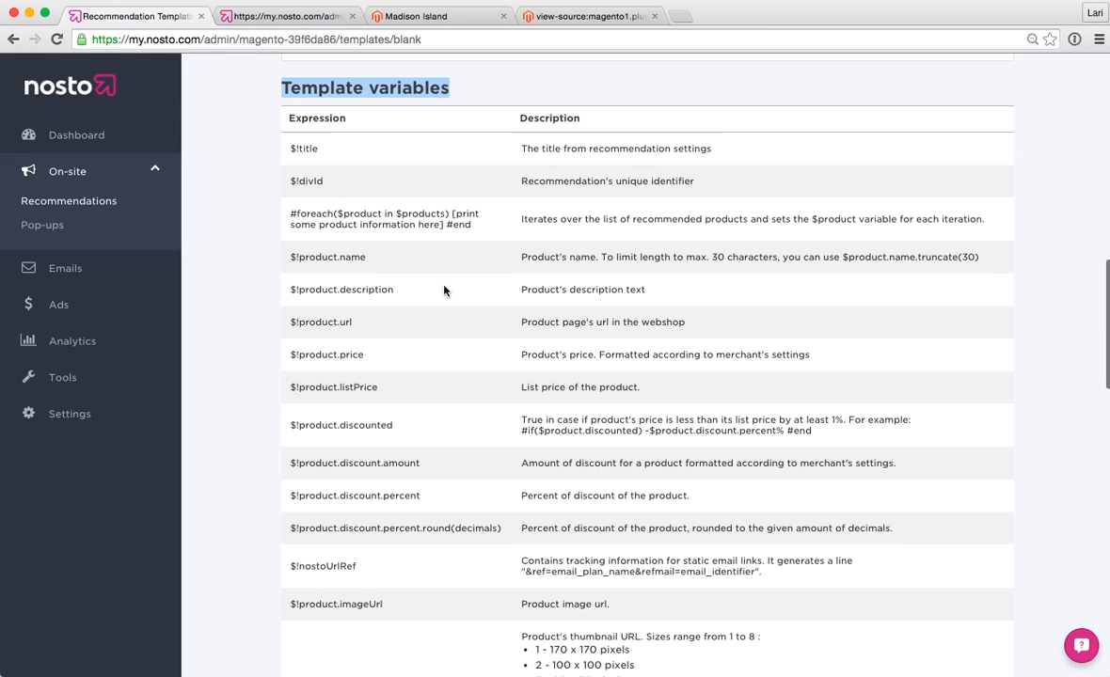
mouse_move(455, 317)
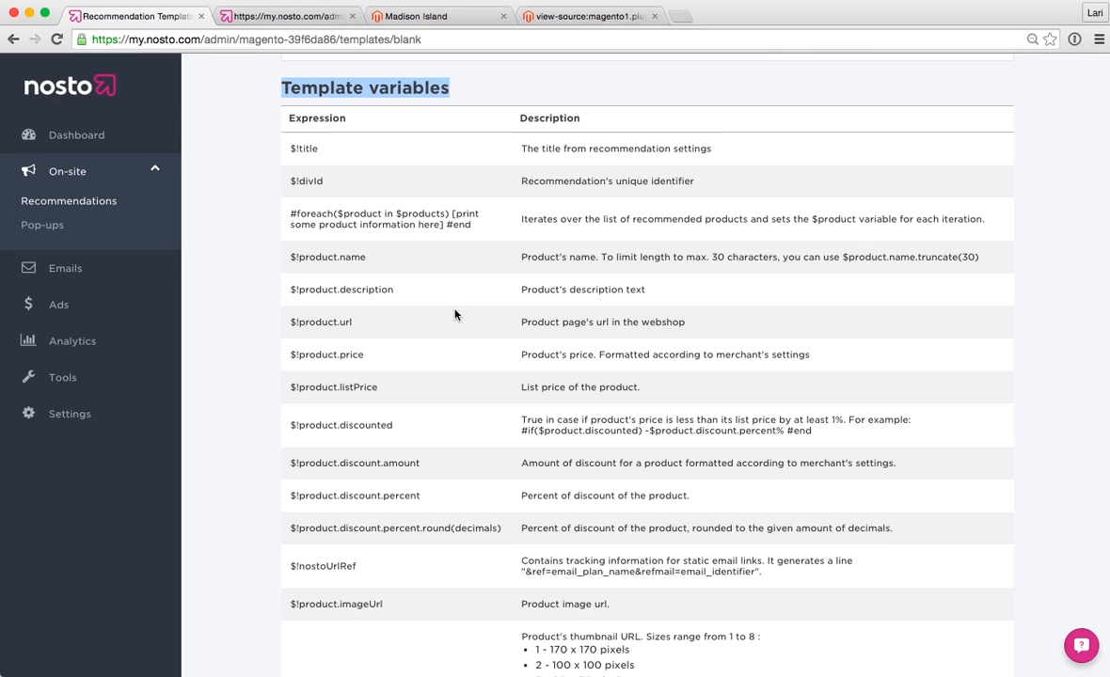
mouse_move(445, 412)
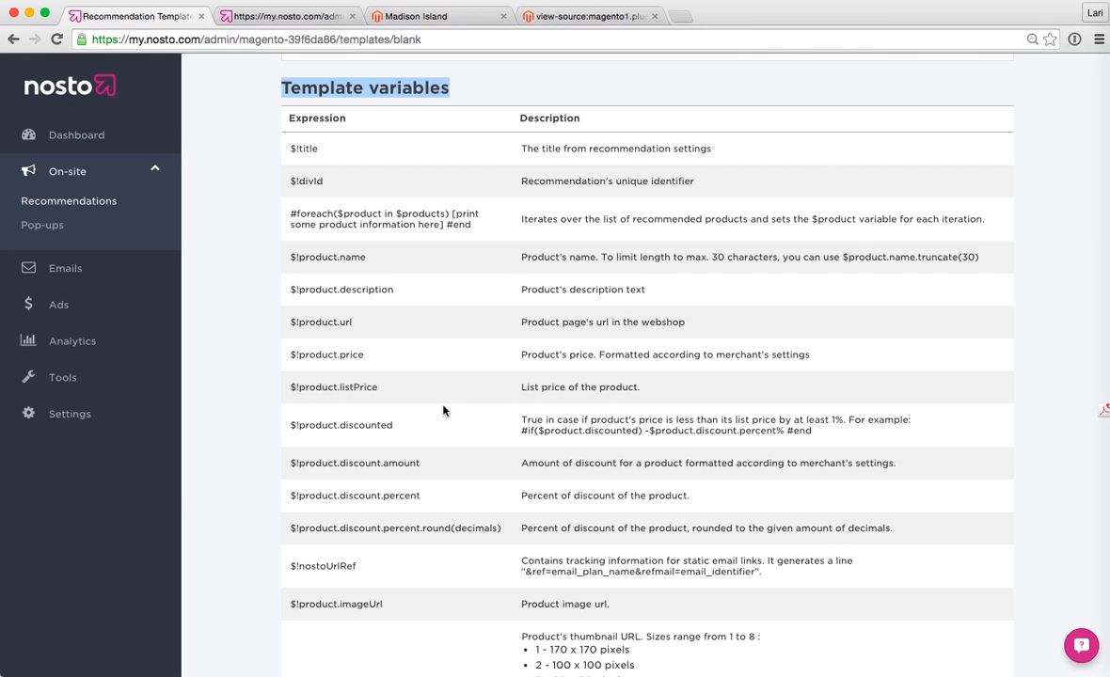
scroll("down", 3)
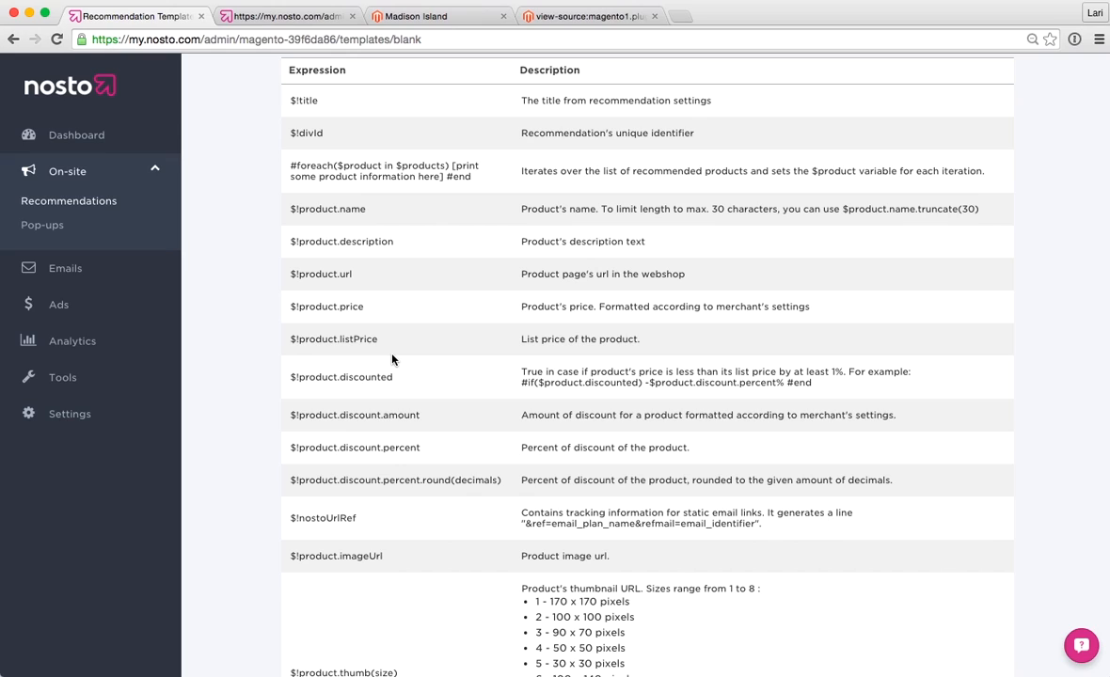
mouse_move(379, 303)
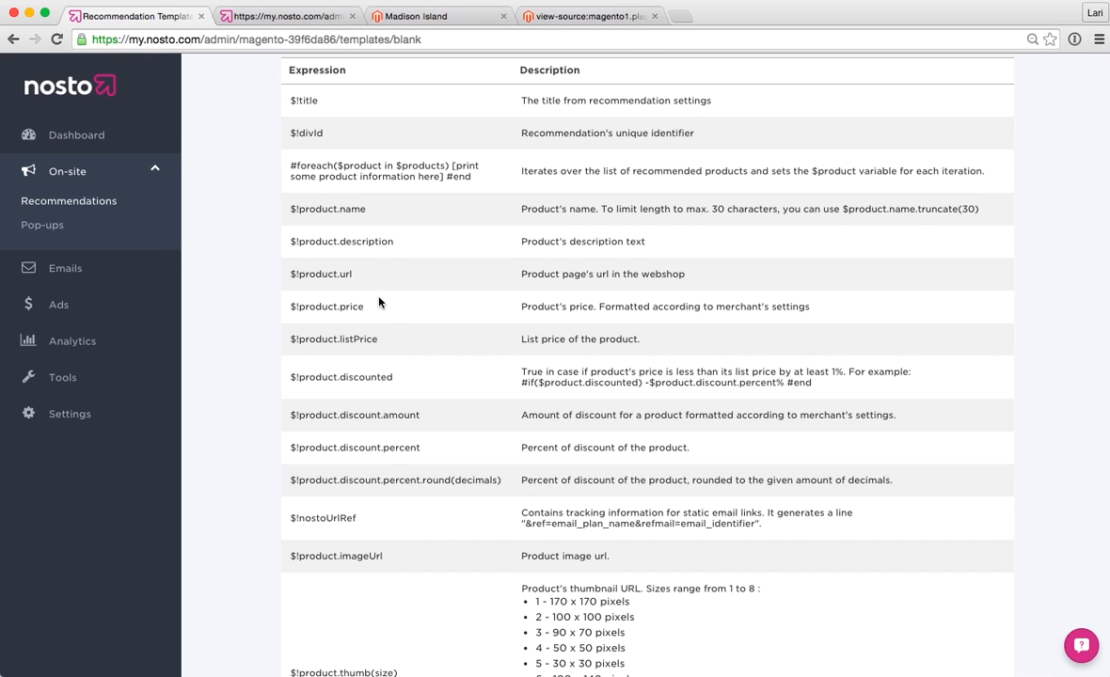
mouse_move(380, 516)
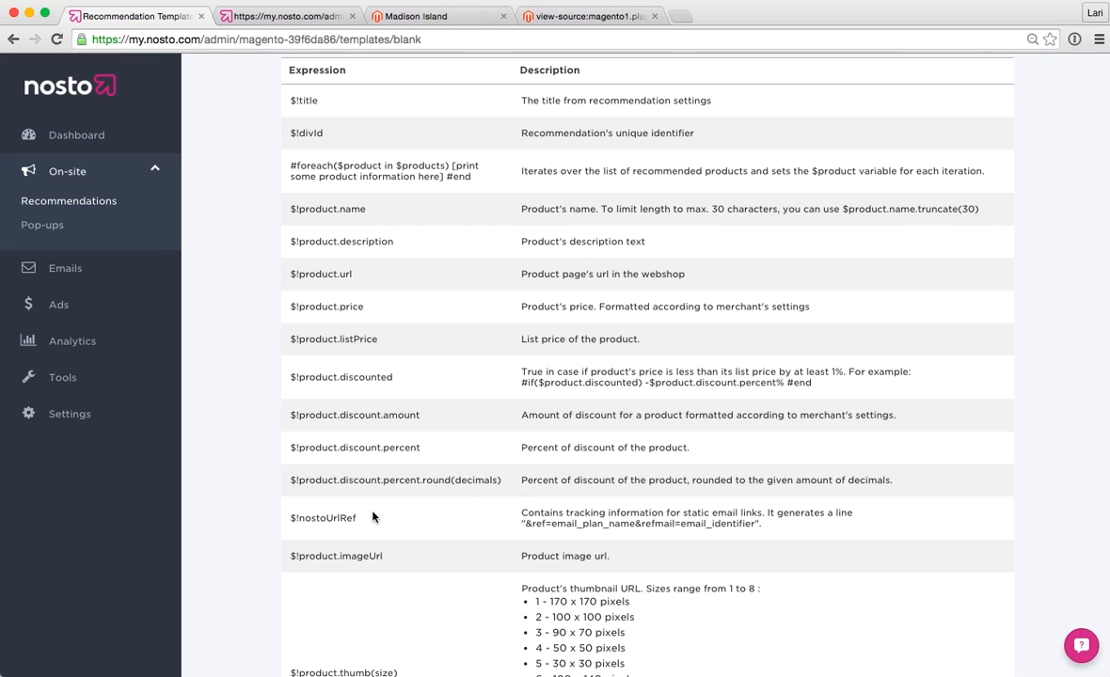
mouse_move(381, 516)
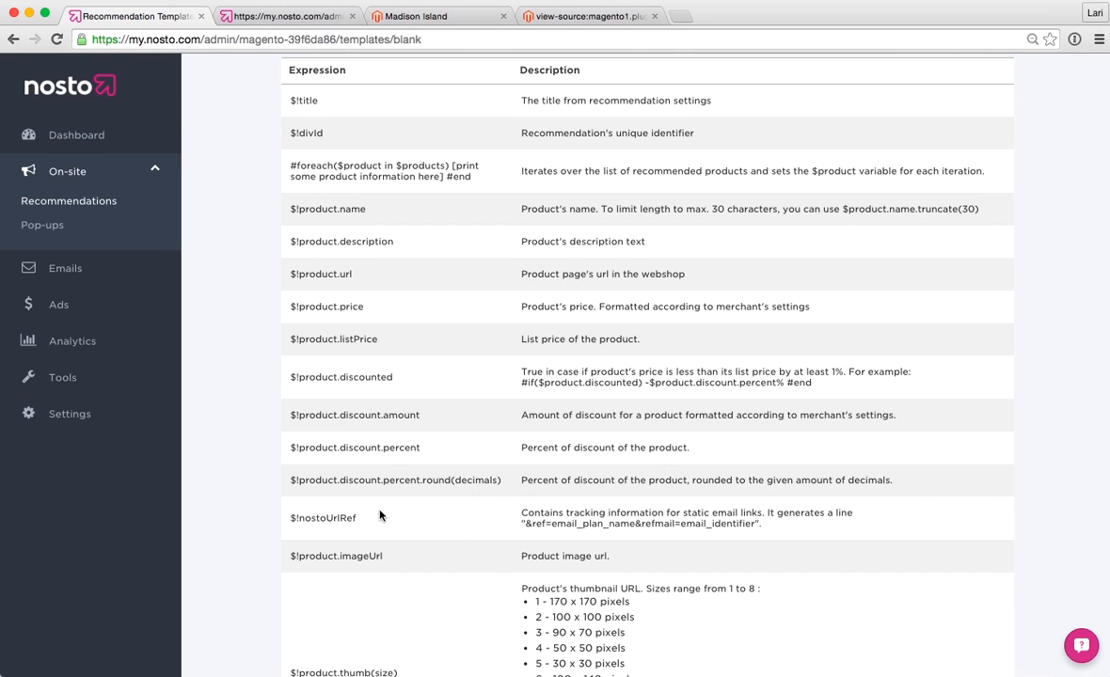
mouse_move(447, 112)
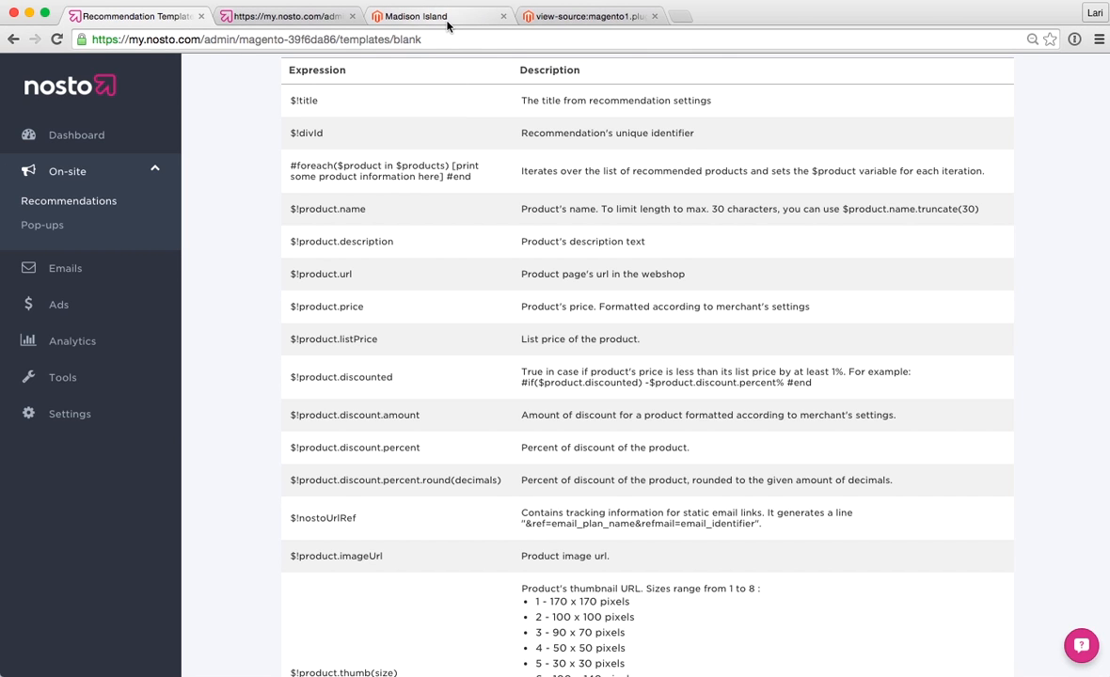
Step: Switch to the Madison Island storefront preview and scroll to the Recommendations For You row
left_click(419, 16)
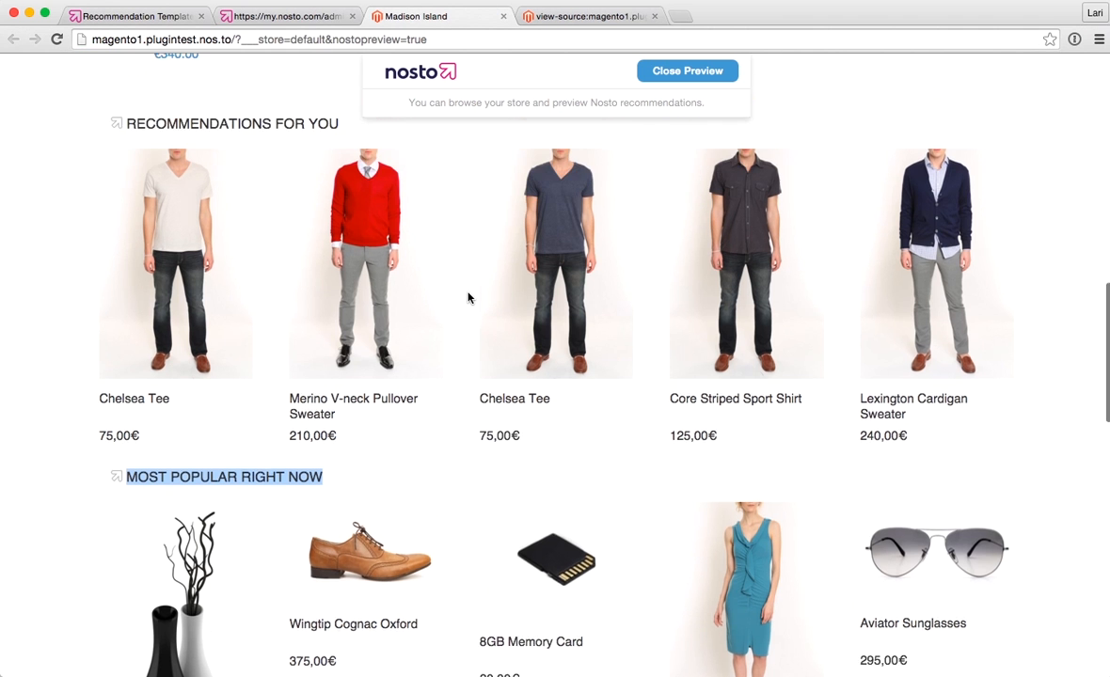
scroll("up", 3)
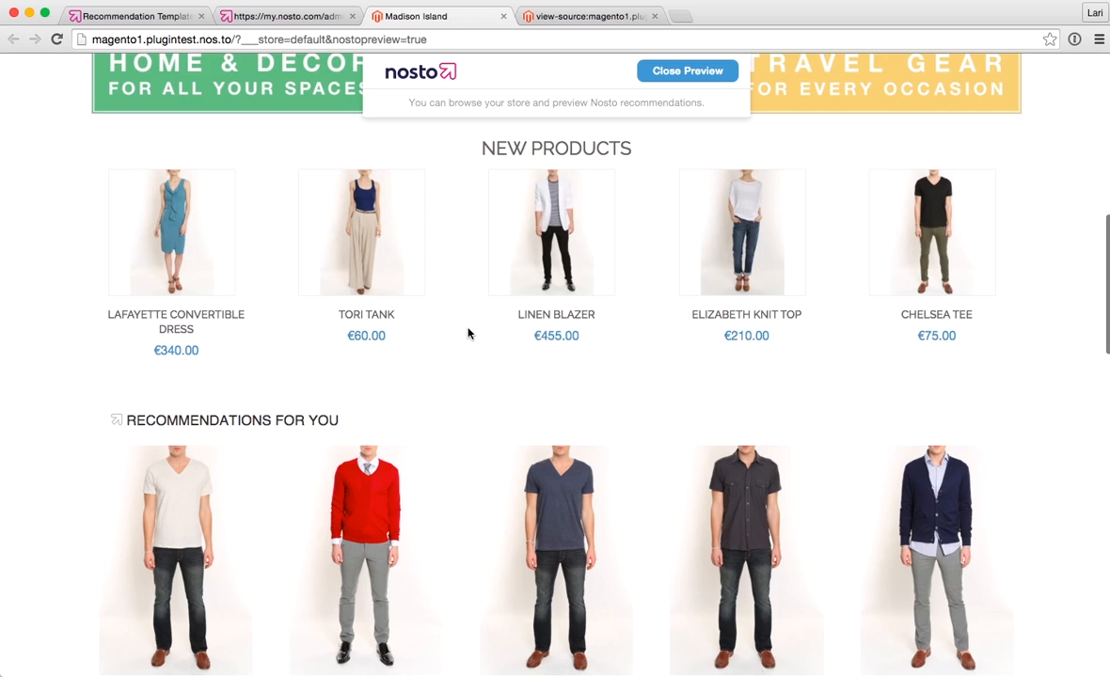
scroll("down", 3)
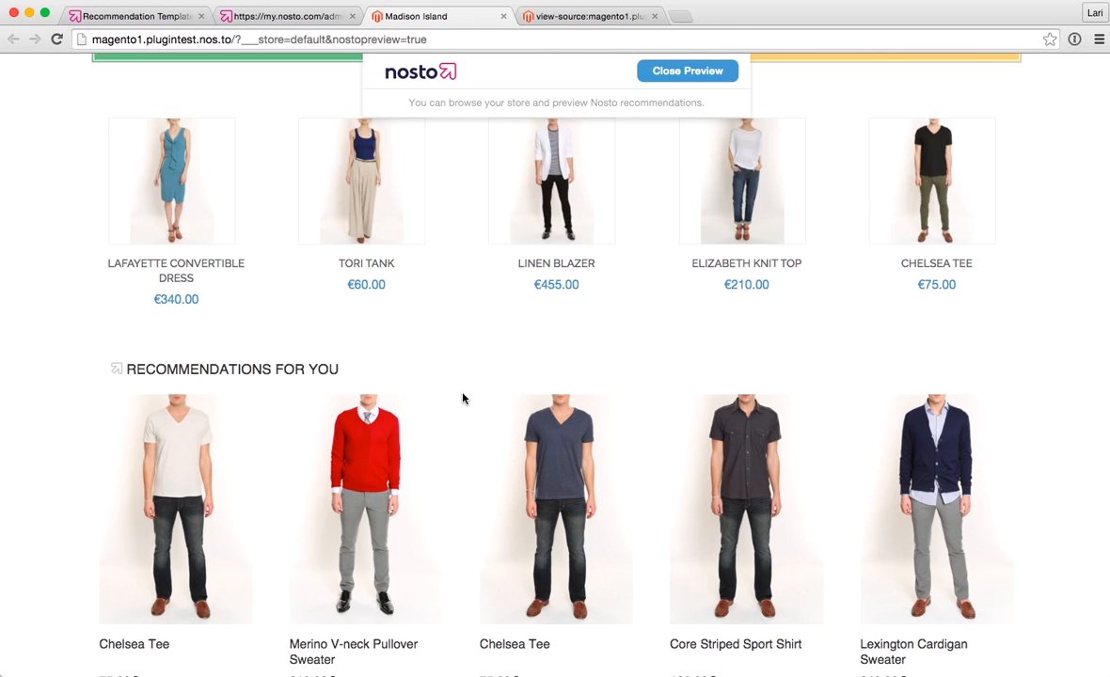
mouse_move(858, 588)
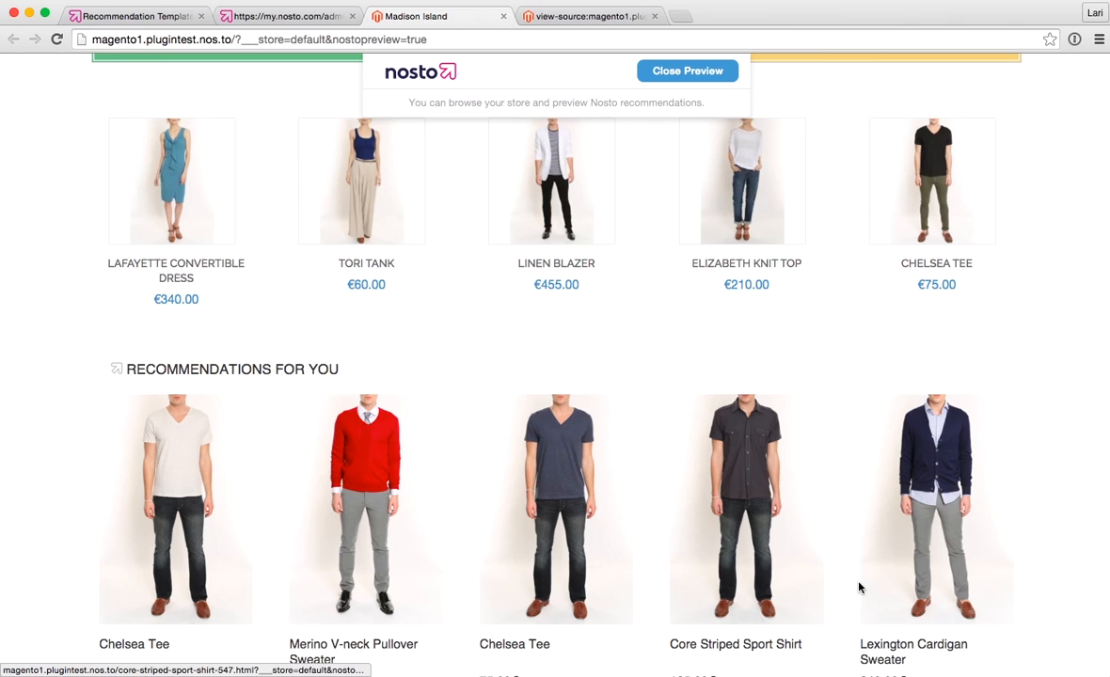
mouse_move(915, 498)
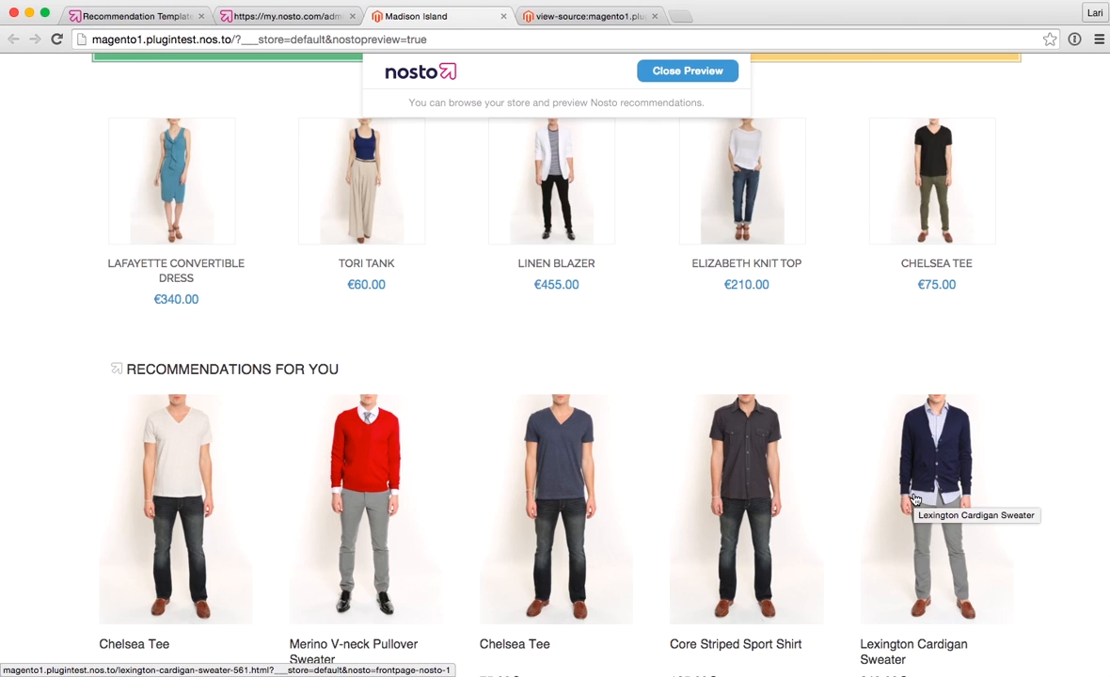